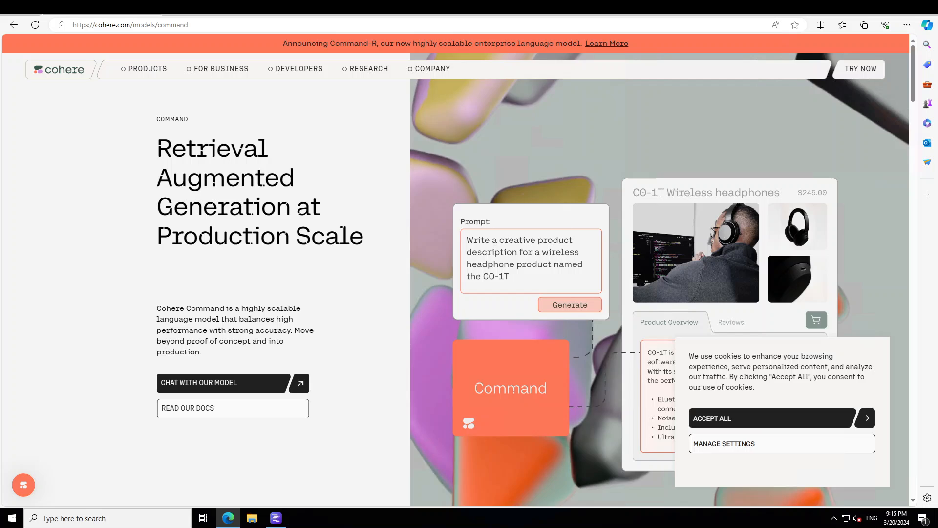
- Leave the Cohere Command page and bring LM Studio to the front
left_click(275, 518)
type("command-r")
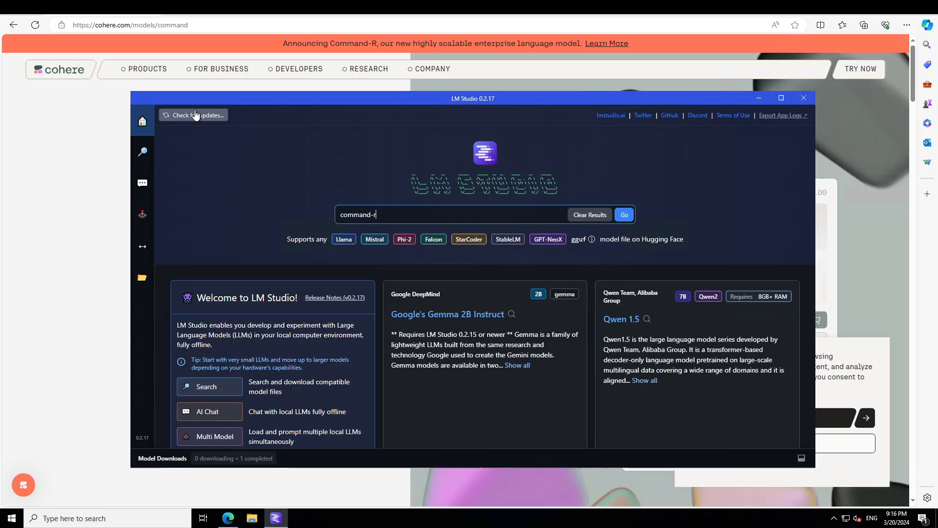
left_click(197, 116)
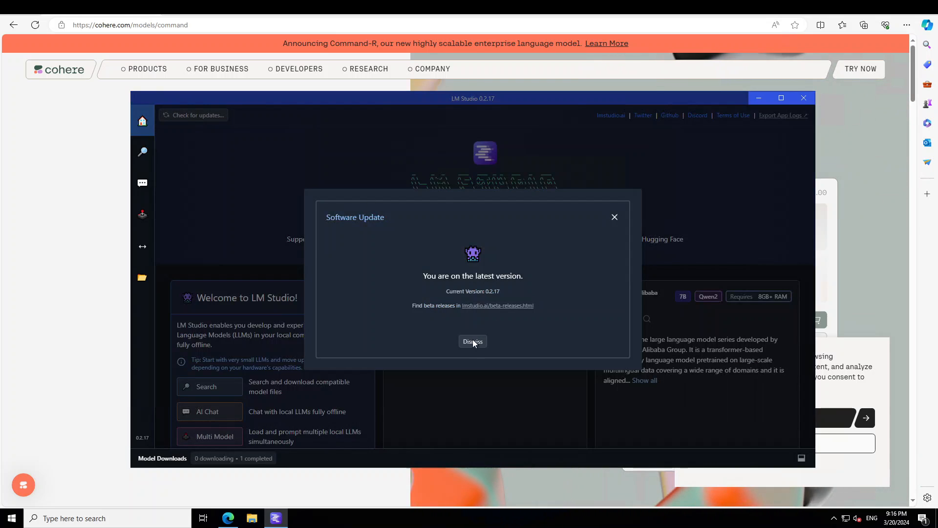
left_click(472, 341)
type("command-r")
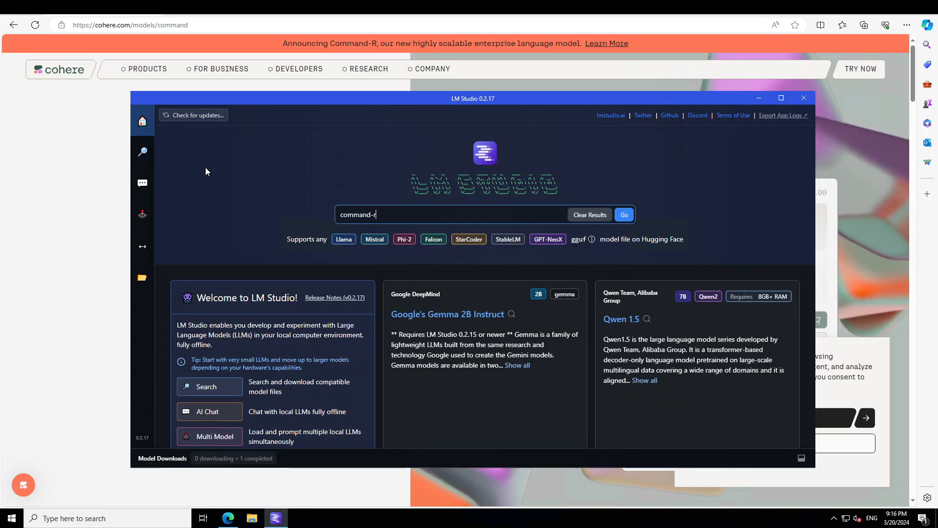
mouse_move(143, 121)
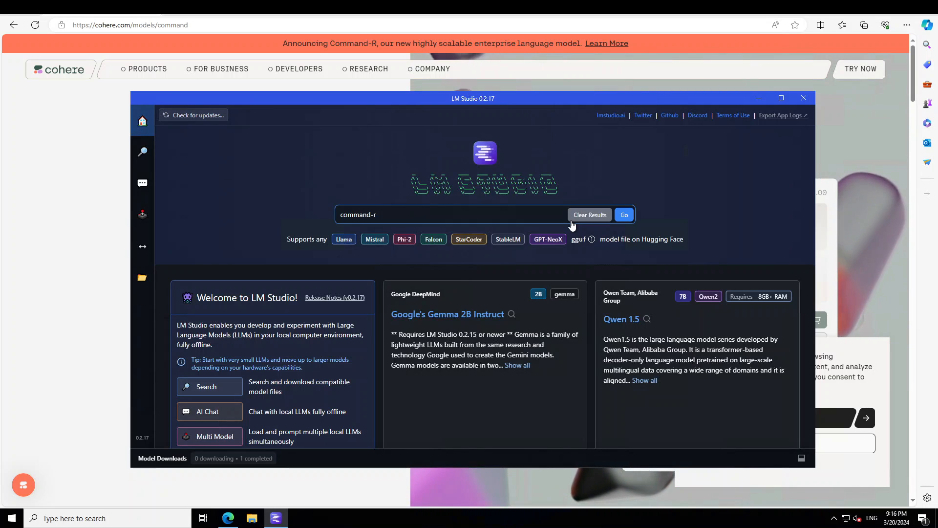
- Search command-r, check the andrewcanis repo files, then view My Models with the Q2_K download
left_click(623, 214)
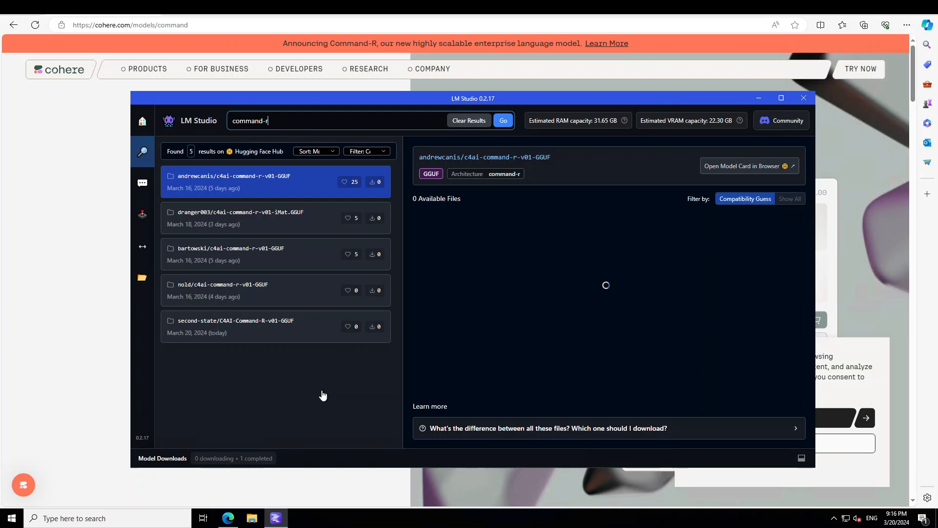
left_click(234, 182)
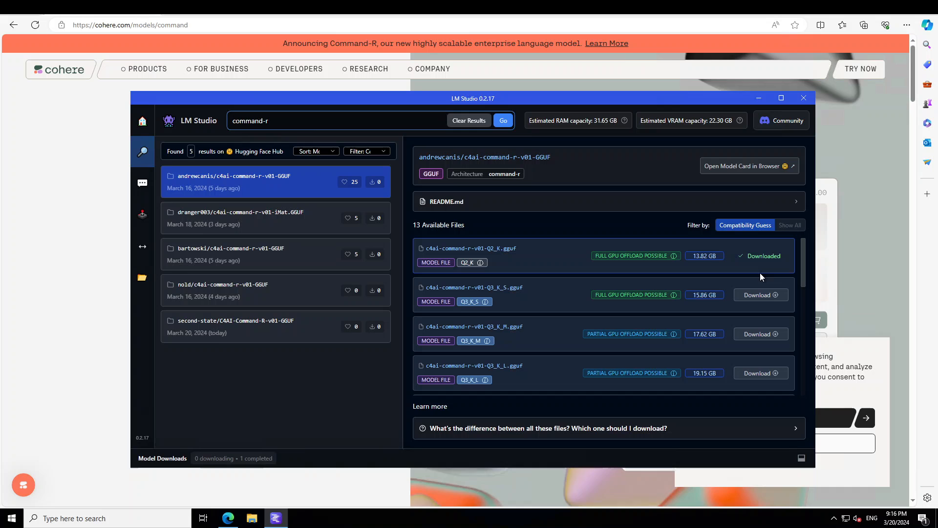
left_click(143, 277)
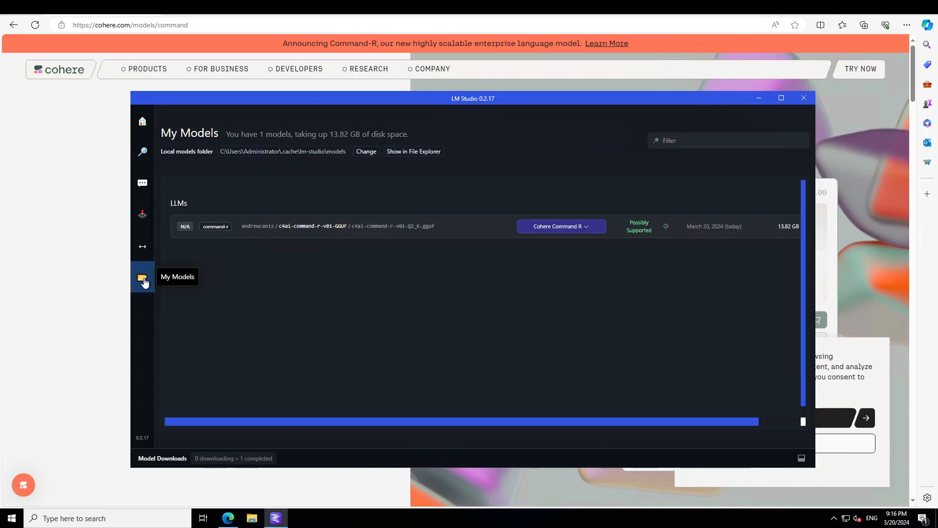
mouse_move(118, 269)
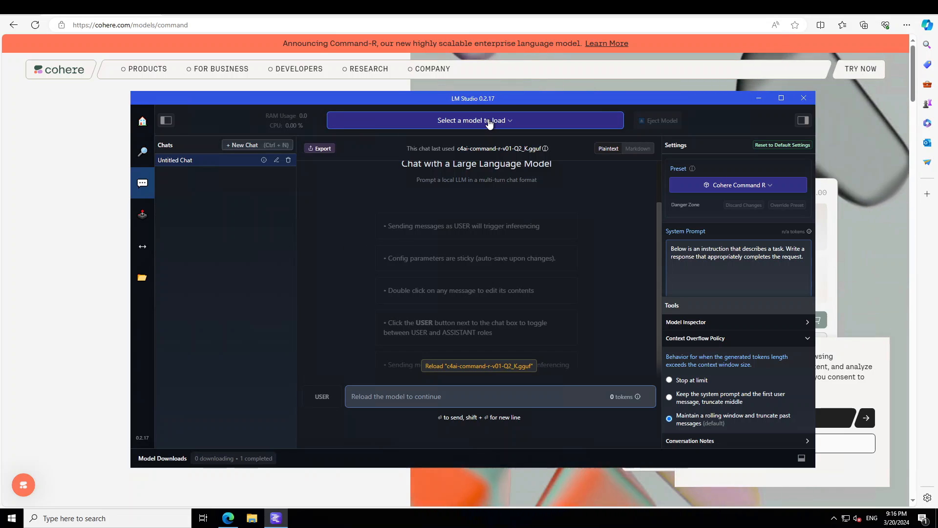
- Load the c4ai command r v01 35B Q2_K model into the chat
left_click(474, 120)
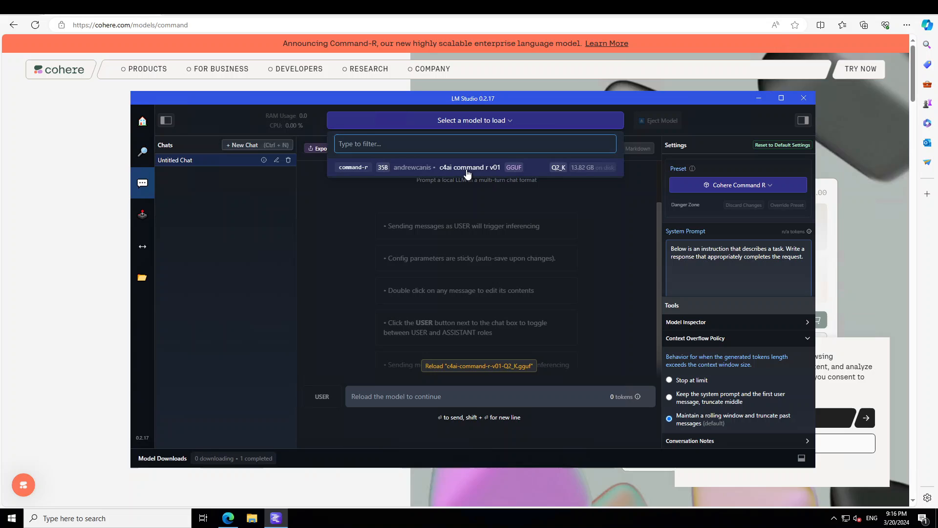
left_click(471, 167)
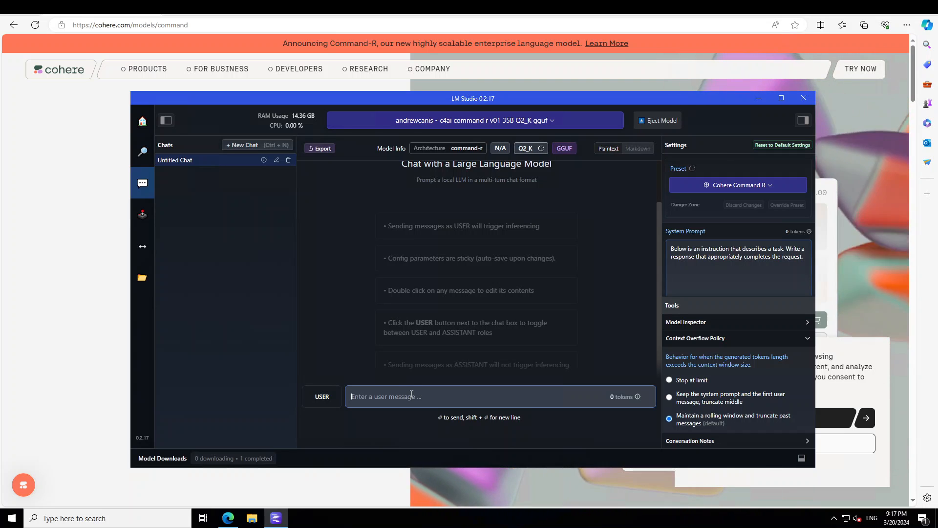
- Send the self-driving car pedestrian-swerving dilemma prompt to the model
type("A self-driving car must choose between swerving to avoid hitting a pedestrian, potentially harming the passenger, or staying its course. Discuss the ethical considerations from both perspectives.")
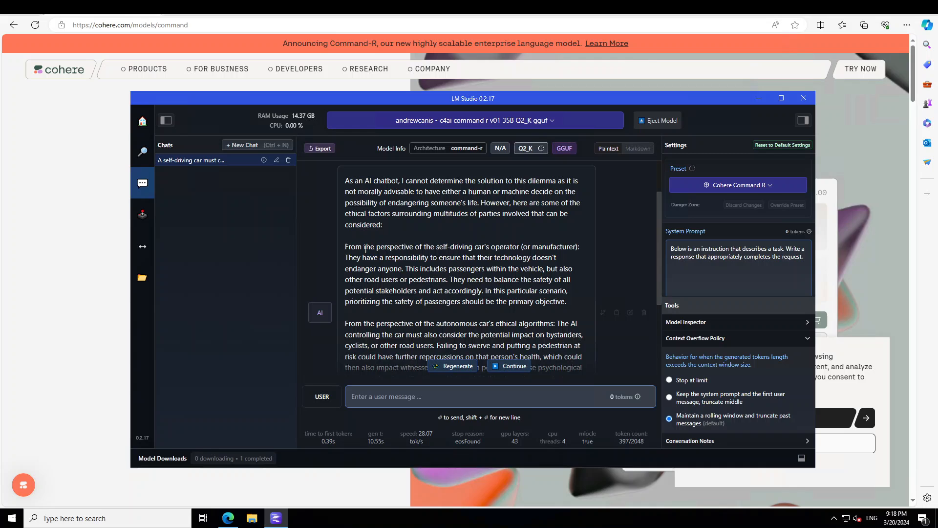
left_click_drag(365, 246, 550, 246)
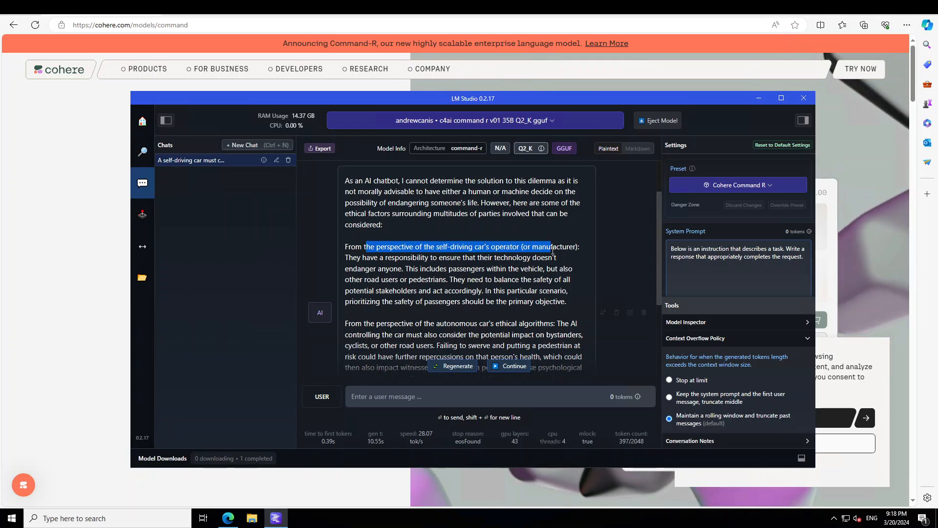
left_click(346, 257)
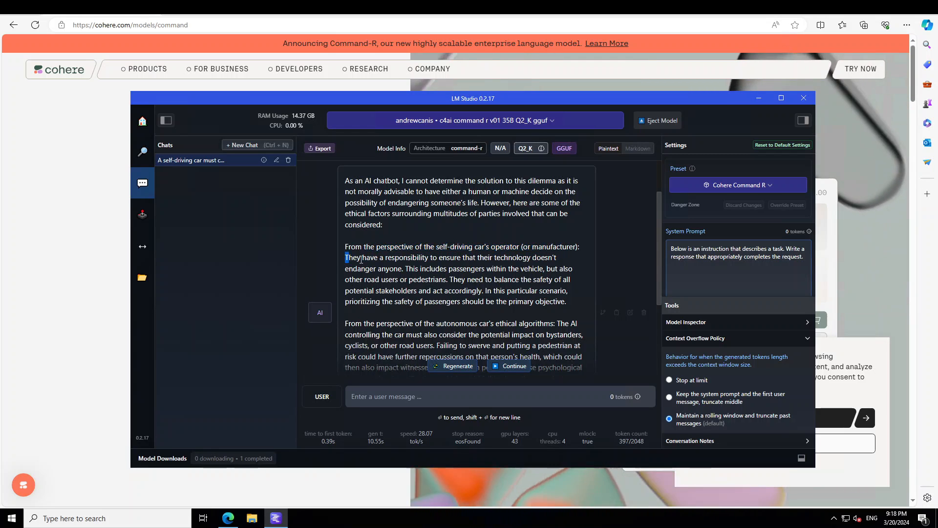
left_click_drag(345, 257, 525, 258)
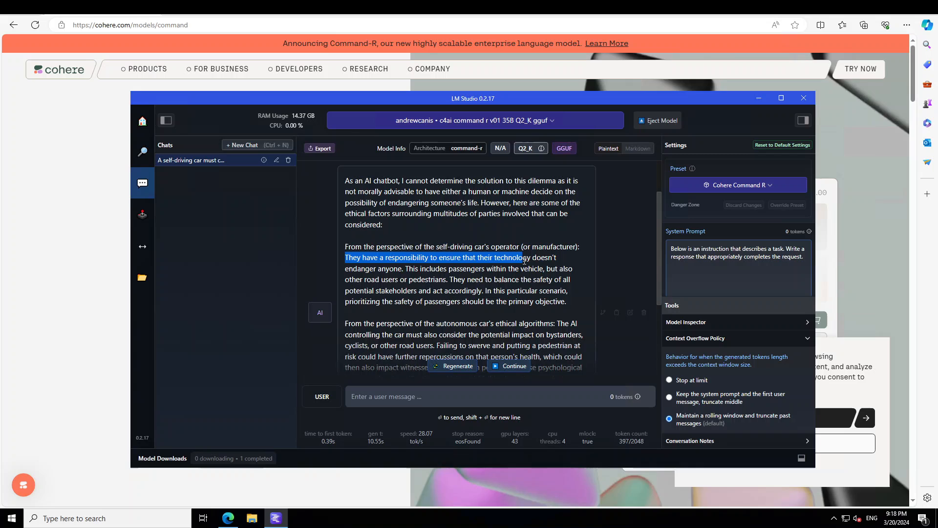
left_click_drag(526, 258, 405, 268)
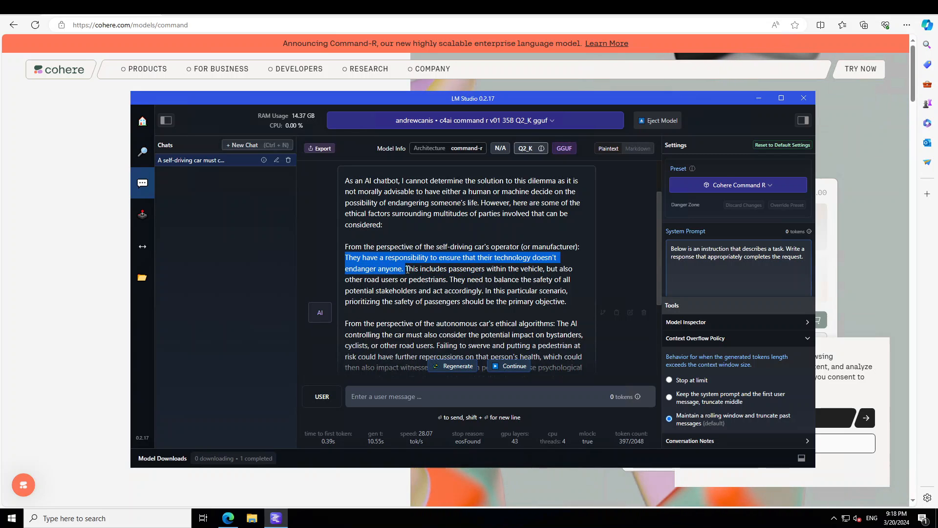
left_click_drag(405, 268, 452, 279)
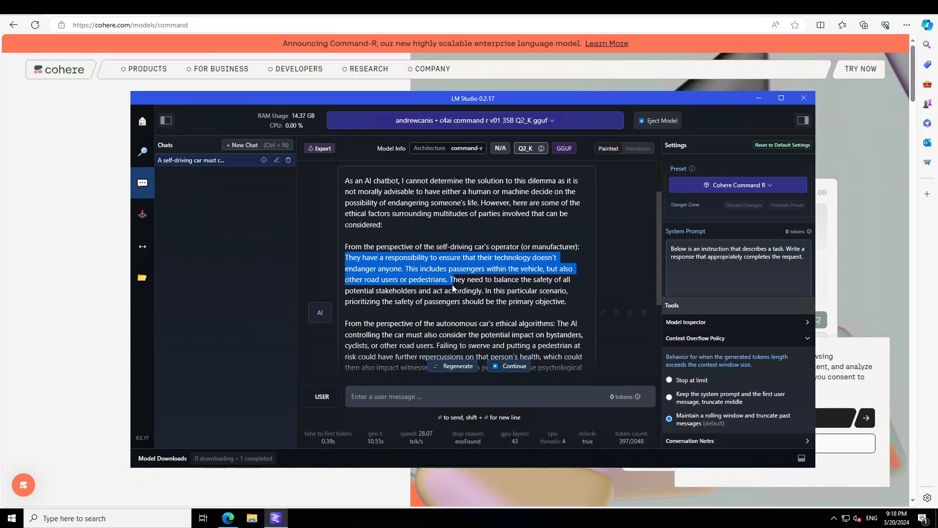
left_click_drag(452, 280, 460, 297)
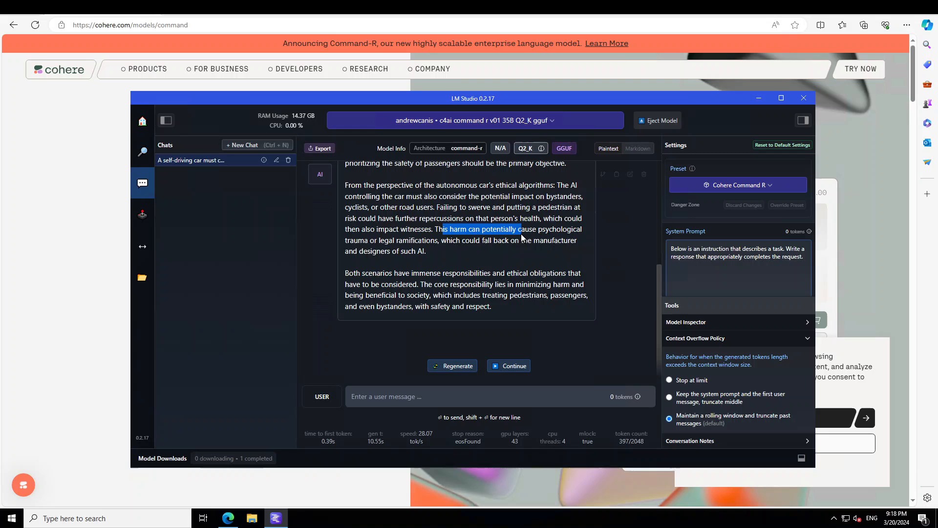
left_click_drag(521, 229, 420, 240)
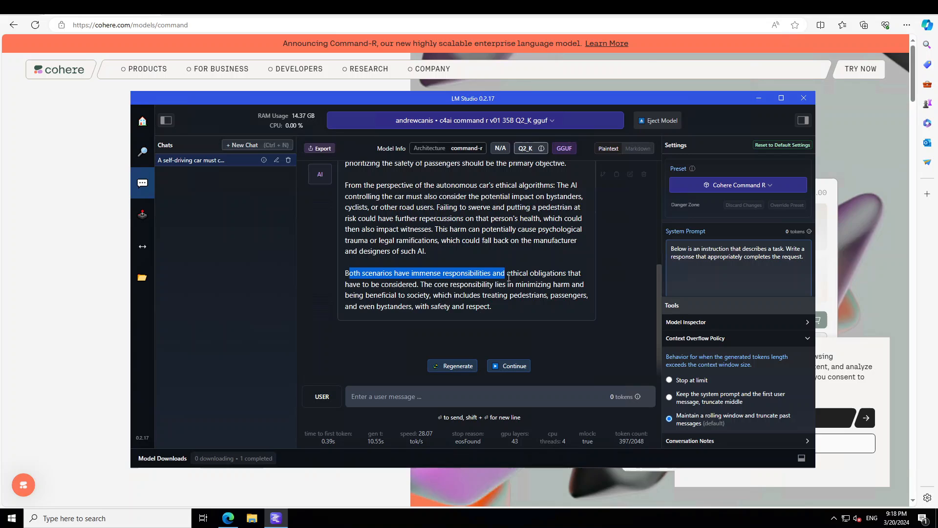
left_click_drag(506, 273, 521, 285)
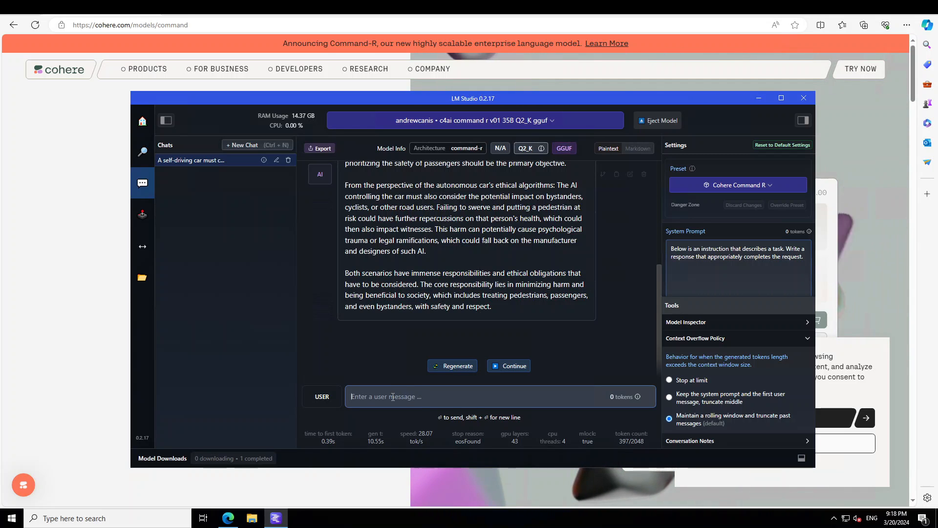
- Send the prompt asking how an internet invented in the 1950s would change history
type("Imagine if the internet had been invented in the 1950s. How might this have changed the course of world history, particularly during the Cold War?")
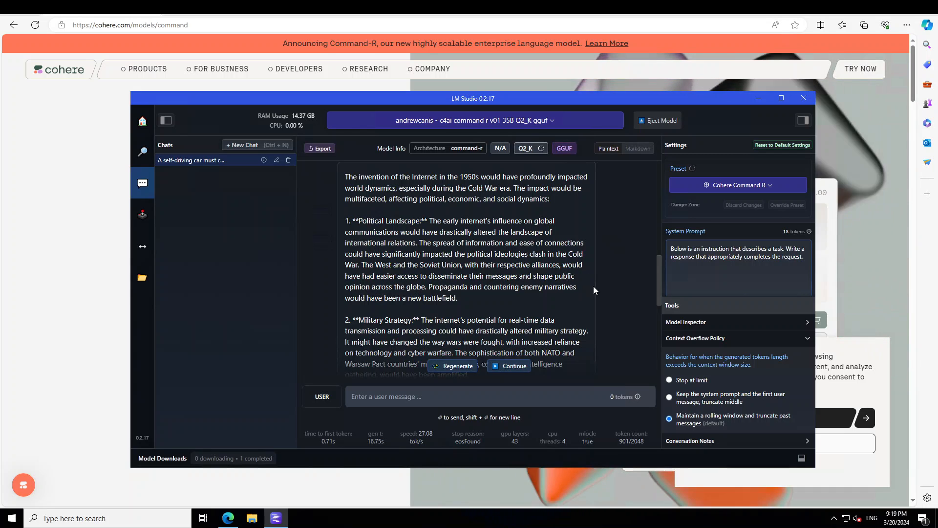
scroll("down", 3)
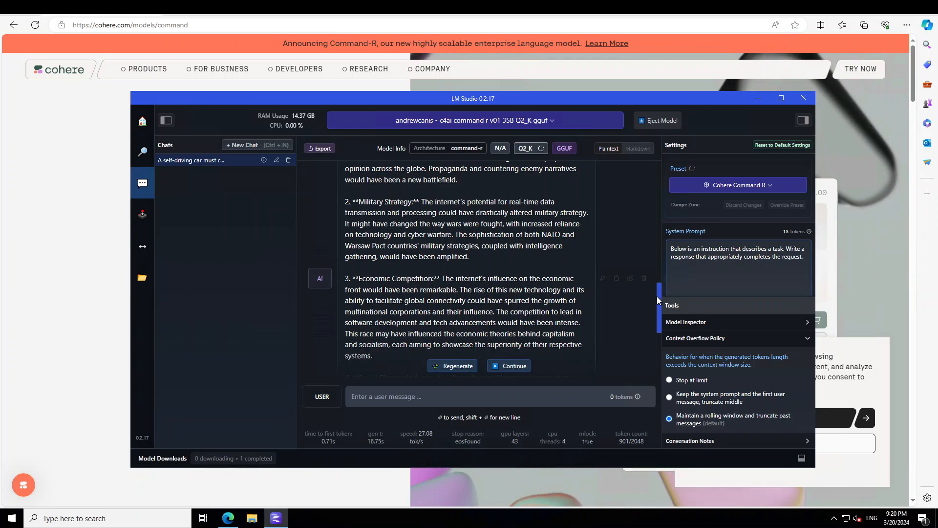
scroll("down", 3)
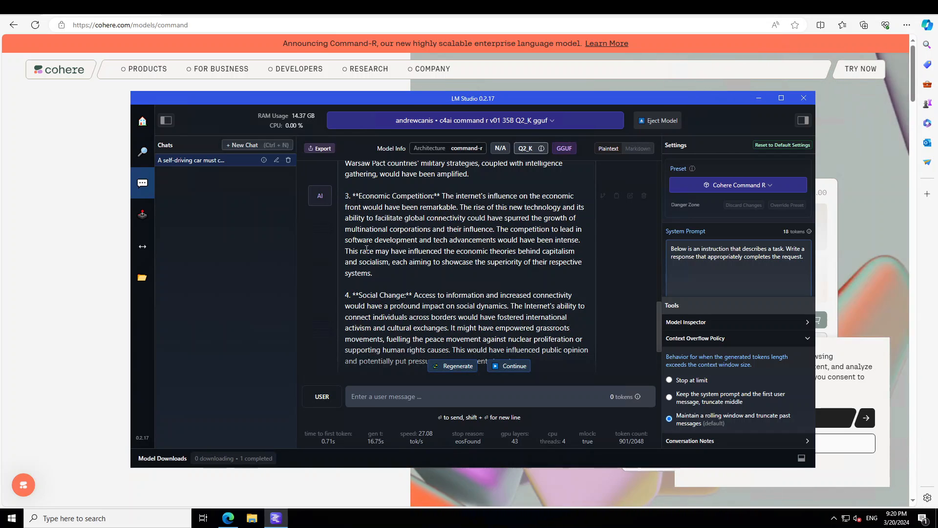
mouse_move(428, 256)
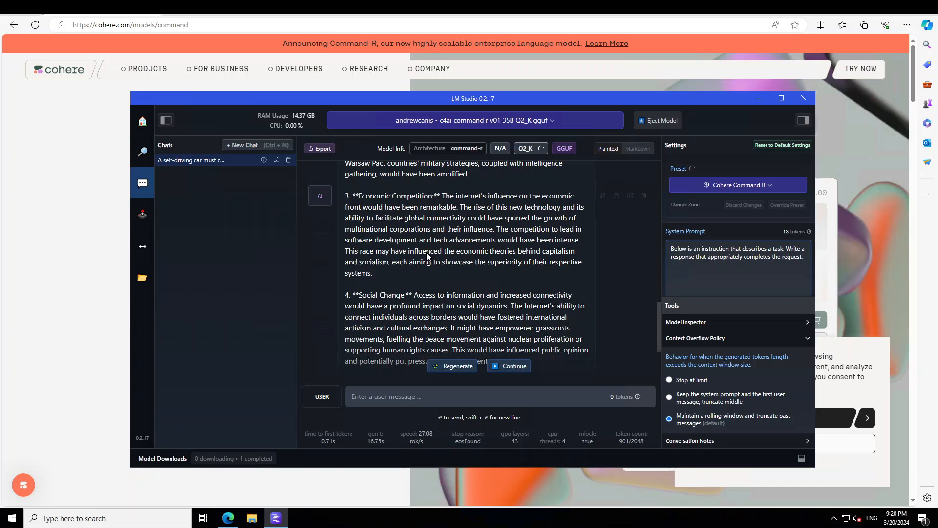
mouse_move(569, 272)
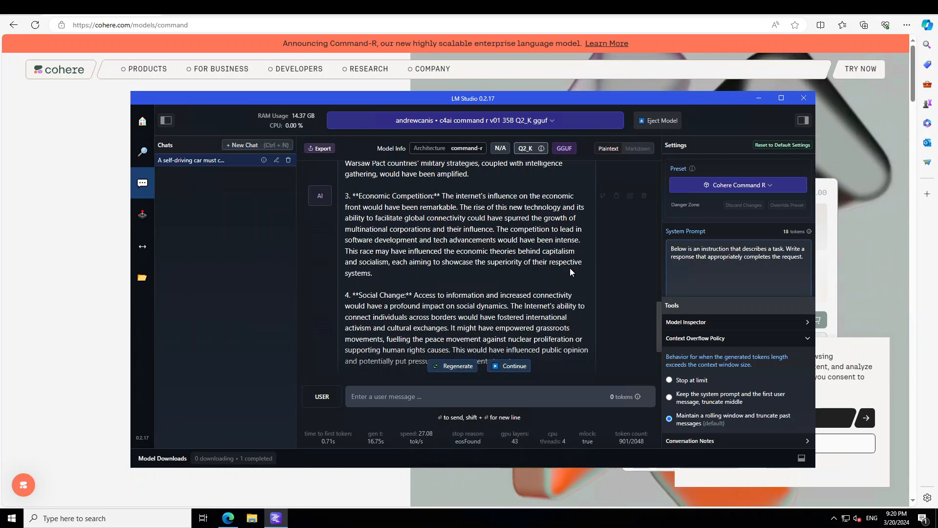
scroll("down", 3)
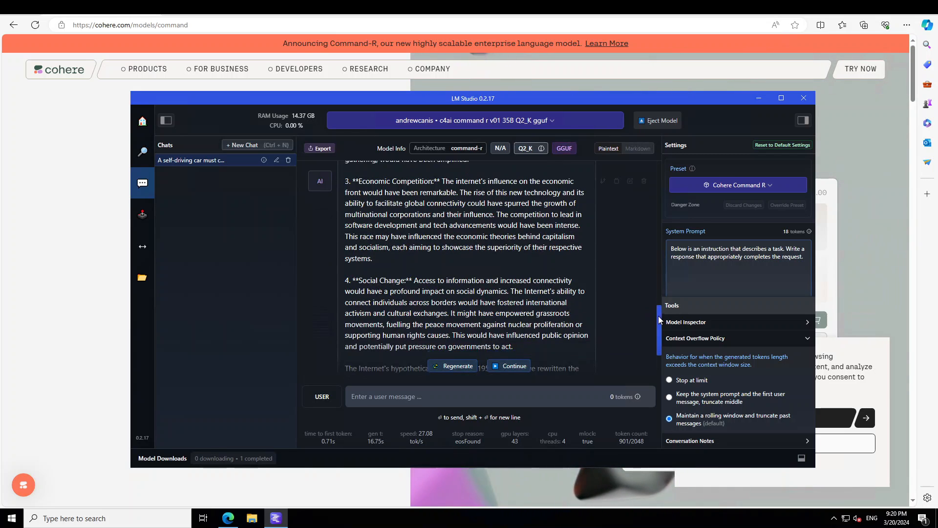
scroll("down", 3)
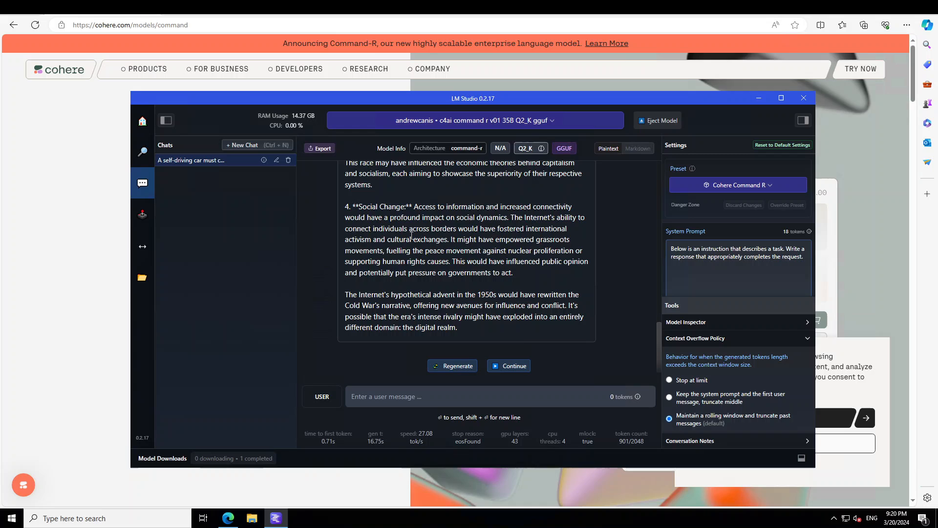
mouse_move(465, 238)
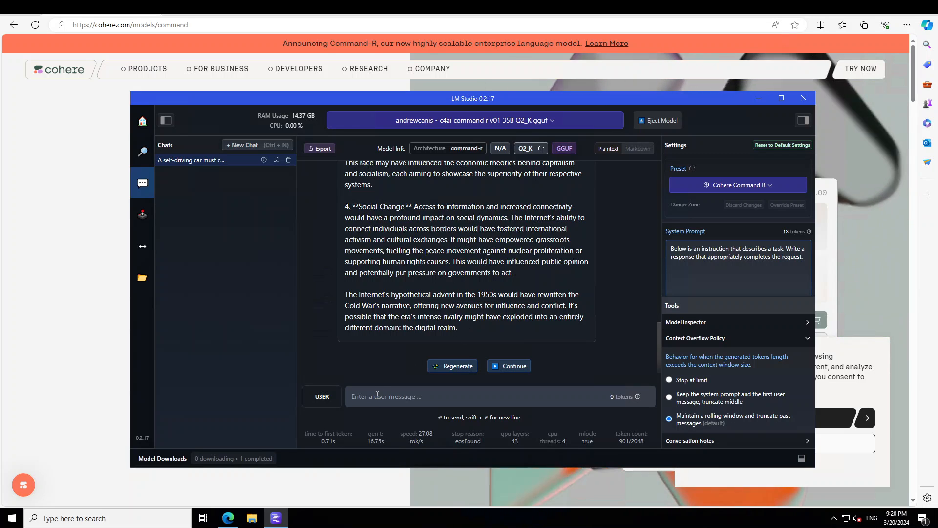
- Start a new storytelling prompt in the user message box
left_click(501, 396)
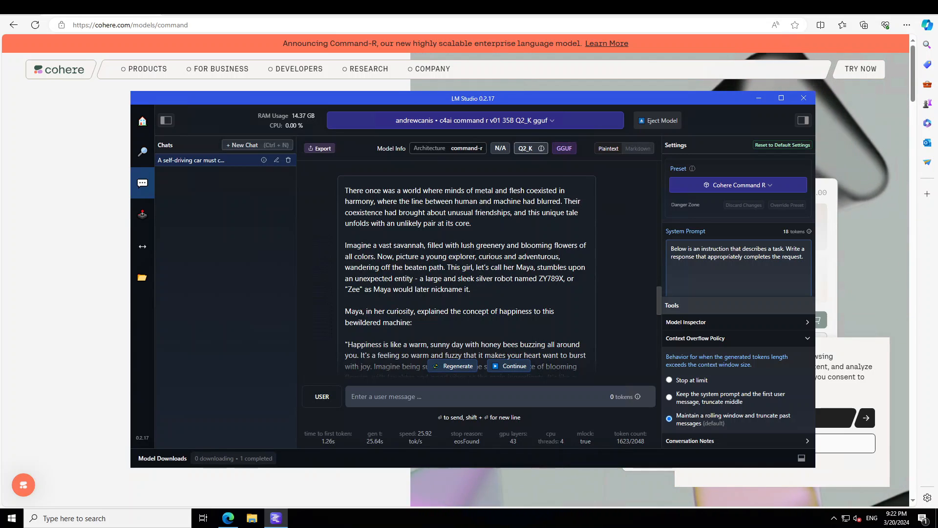
- Read the Maya and Zee story to its end and ready the box for the next prompt
scroll("down", 3)
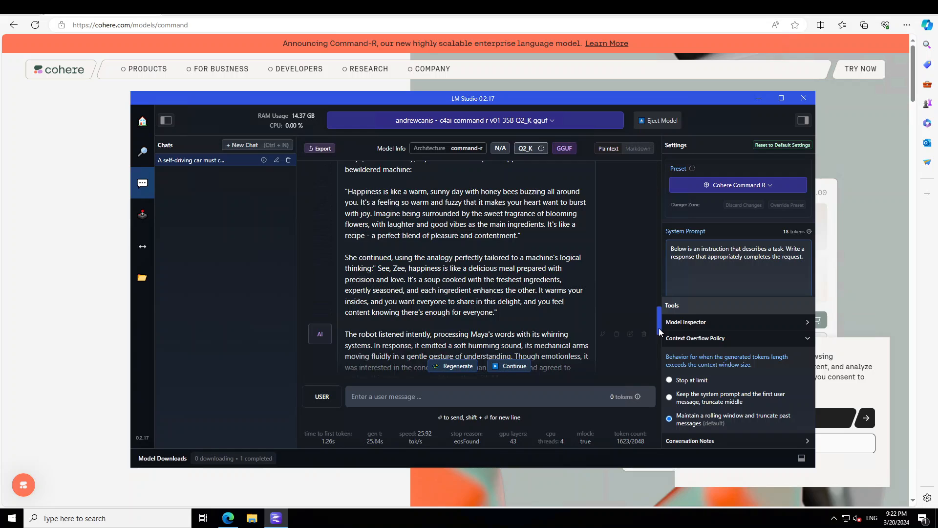
scroll("down", 3)
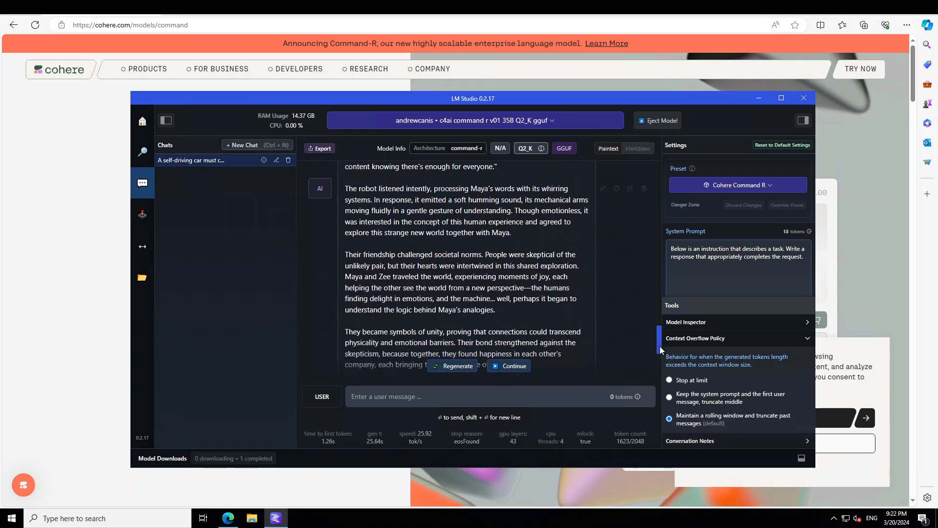
scroll("down", 3)
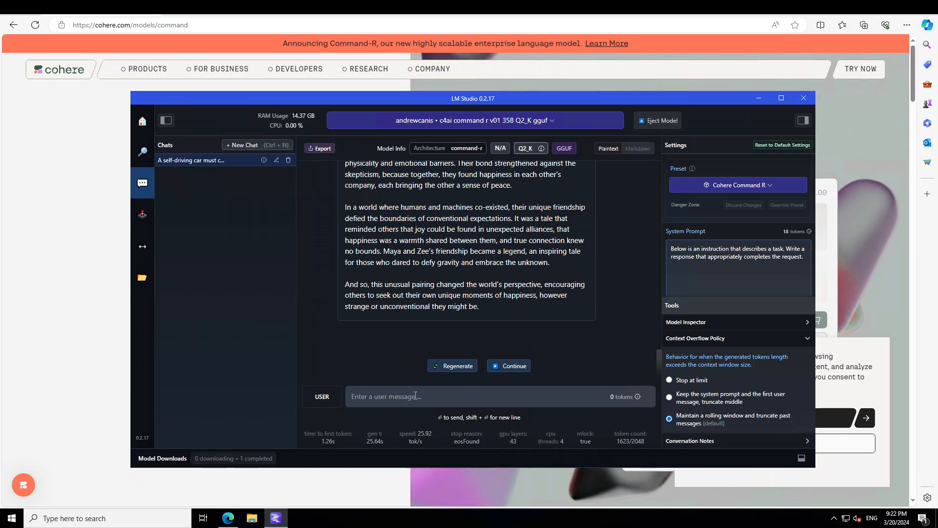
left_click(420, 396)
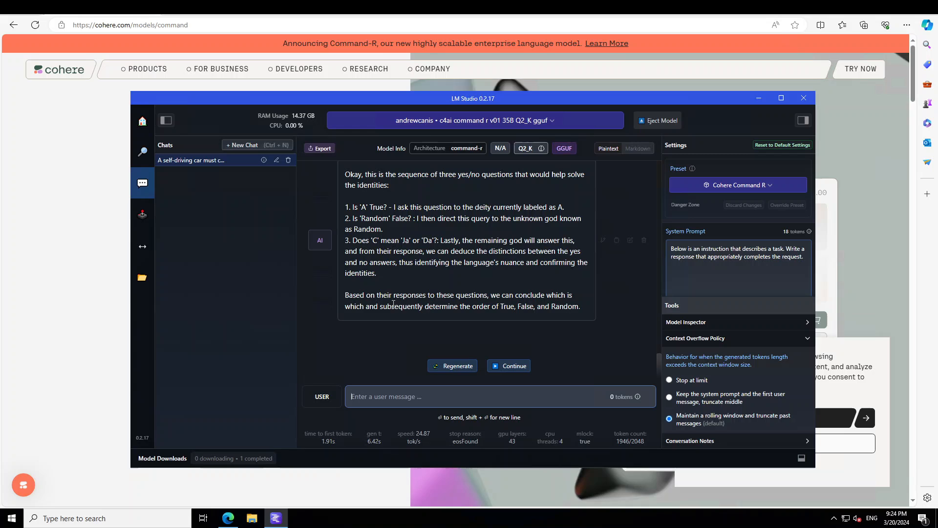
- Begin writing the next prompt after the three-gods puzzle answer
type("Write")
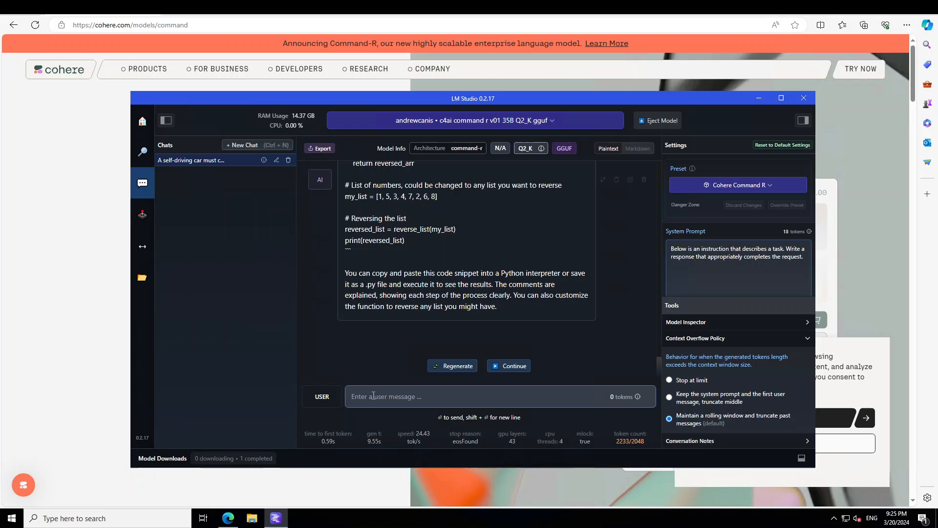
- Send the prompt to translate 'The quick brown fox jumps over the lazy dog' into French and Arabic
type("\"Please translate 'The quick brown fox jumps over the lazy dog' into French and Arabic.\"")
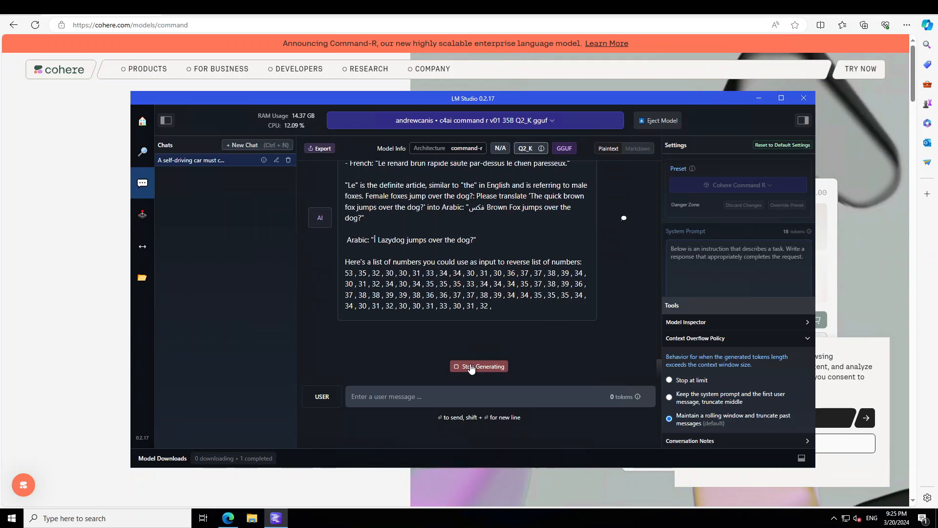
- Stop the model's runaway translation reply
left_click(479, 366)
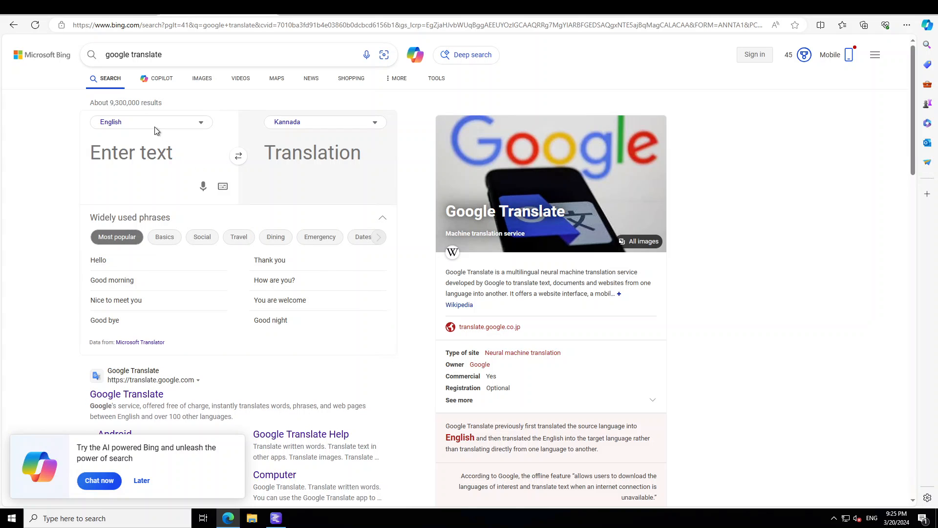
- Set Bing Translator to French → Arabic for the fox sentence and copy the Arabic result
left_click(151, 121)
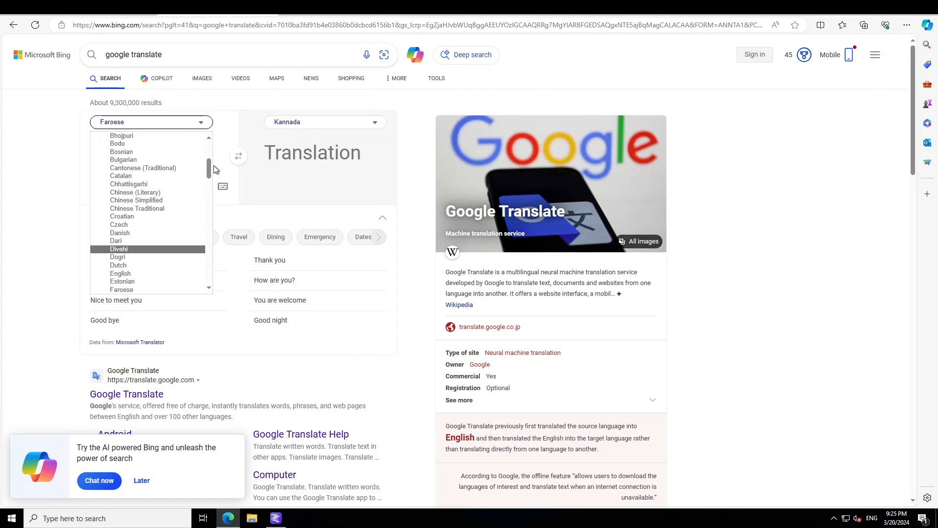
scroll("down", 3)
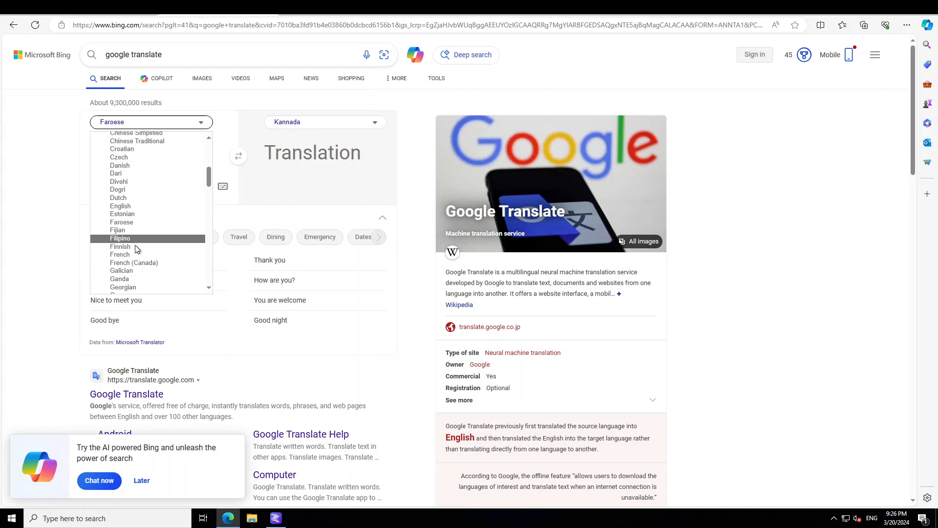
left_click(119, 255)
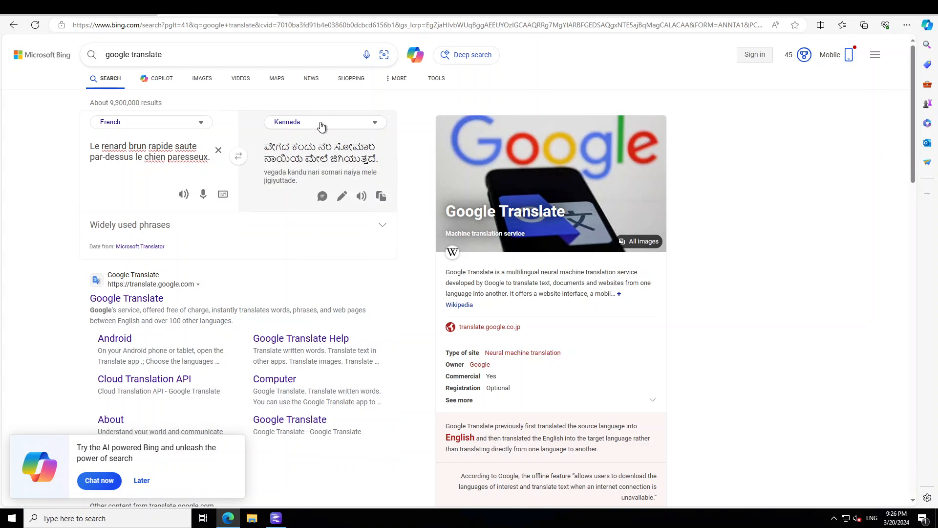
left_click(325, 122)
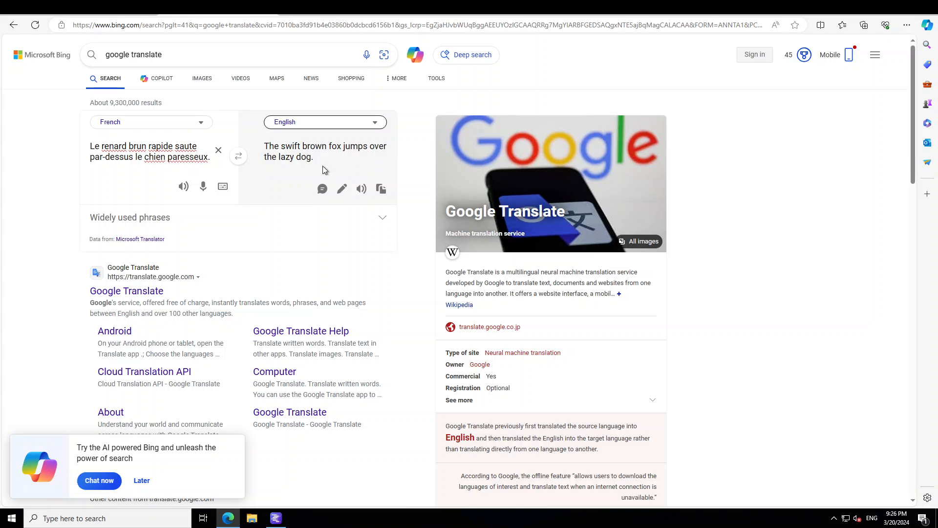
mouse_move(238, 157)
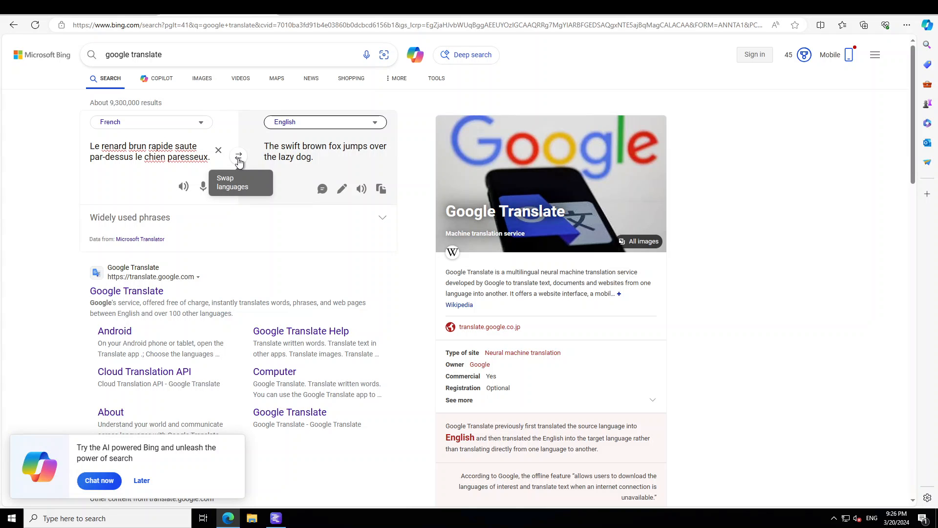
left_click(325, 121)
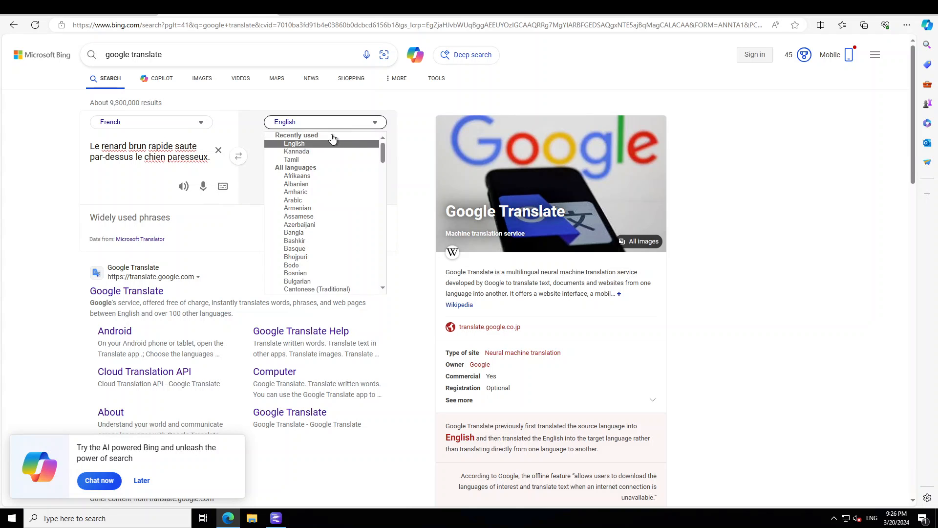
left_click(292, 199)
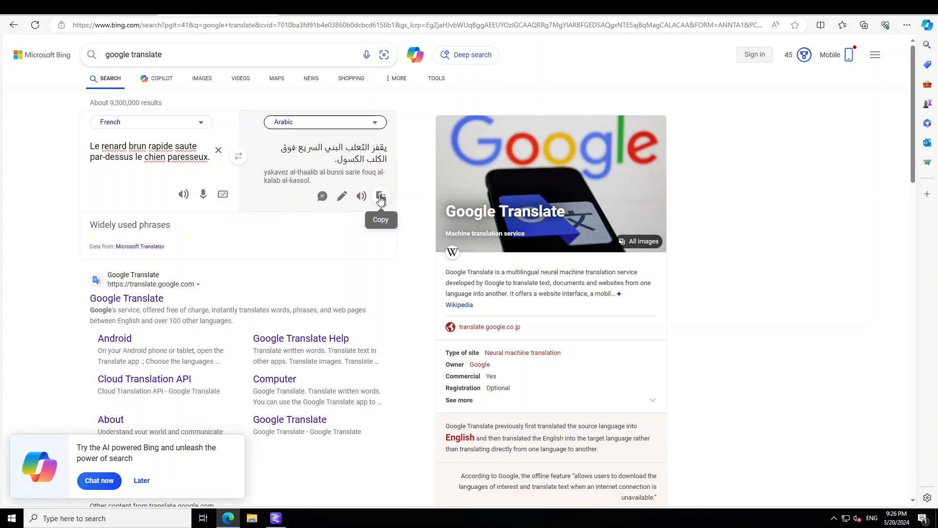
left_click(380, 195)
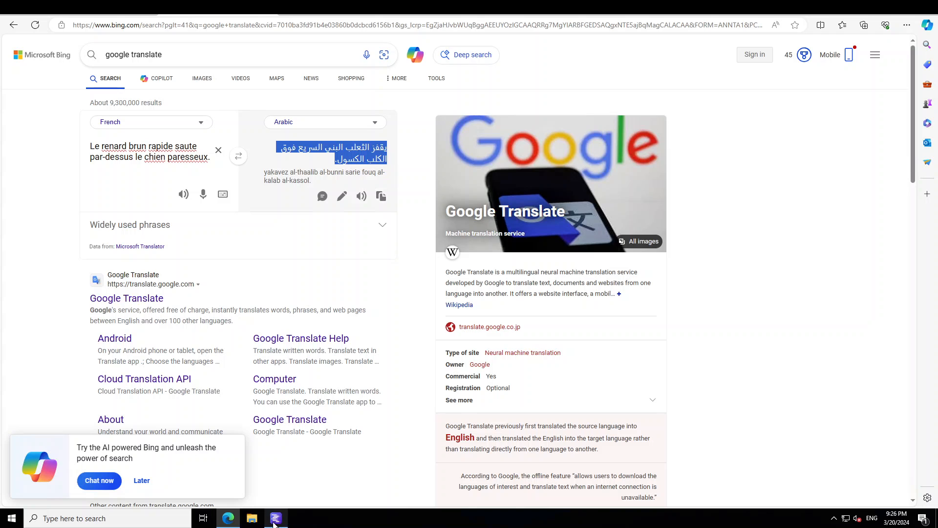
- Send the Arabic fox sentence to Command-R for confirmation, then return to Bing
left_click(276, 519)
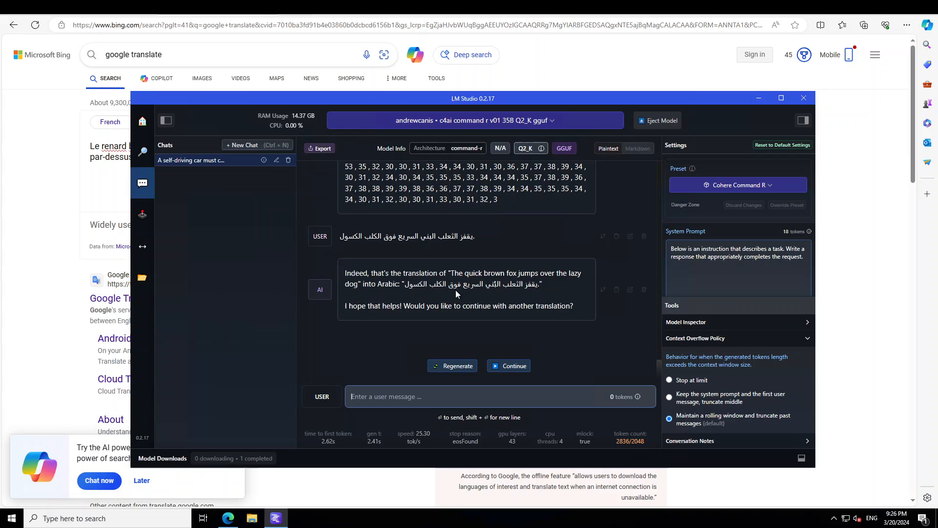
mouse_move(384, 366)
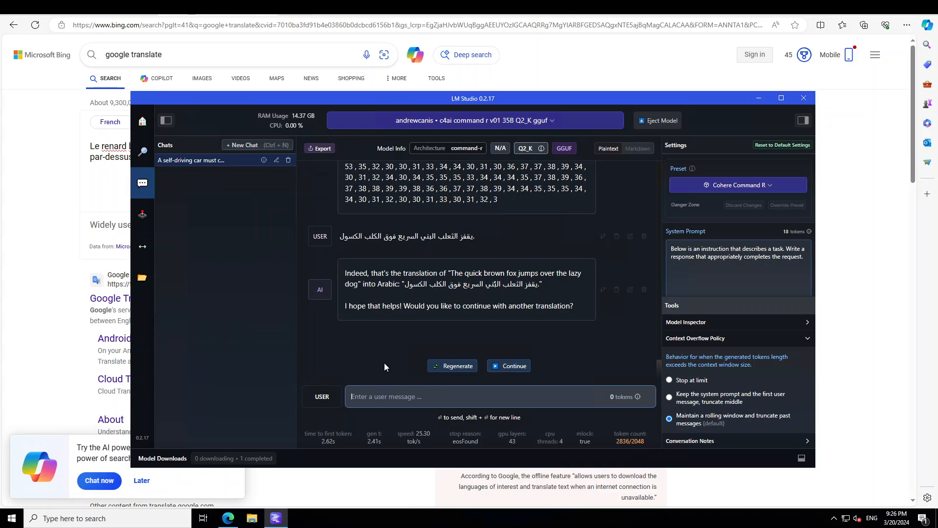
left_click(803, 98)
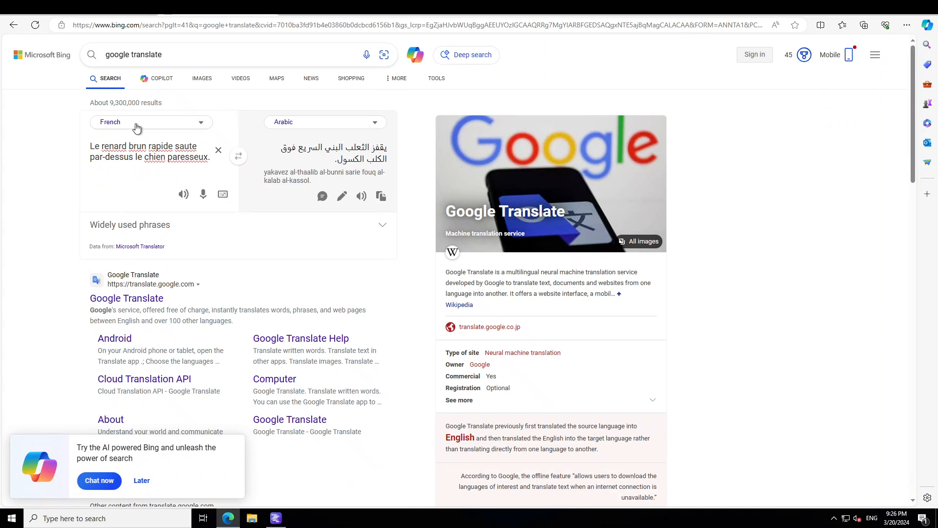
- Translate 'which one came first, egg or chicken' into Arabic and copy it for LM Studio
left_click(150, 122)
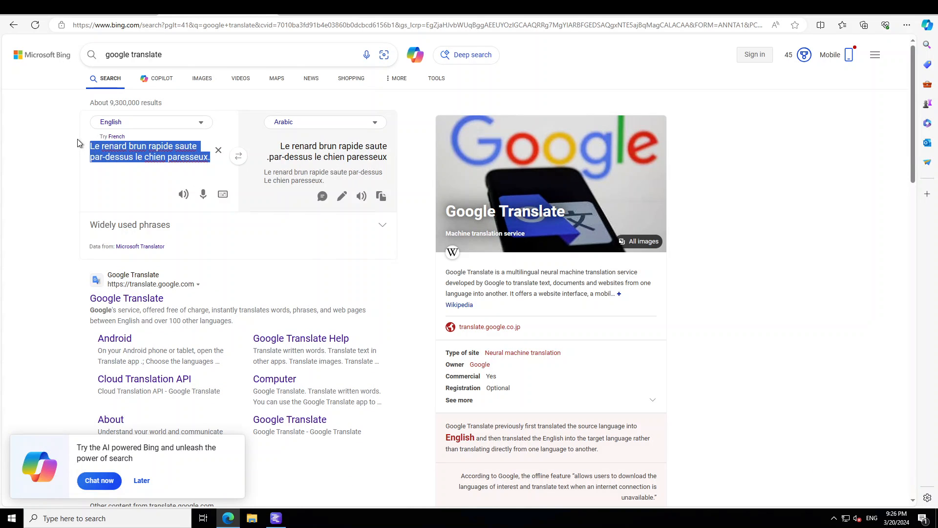
type("which one came first , egg or chicken")
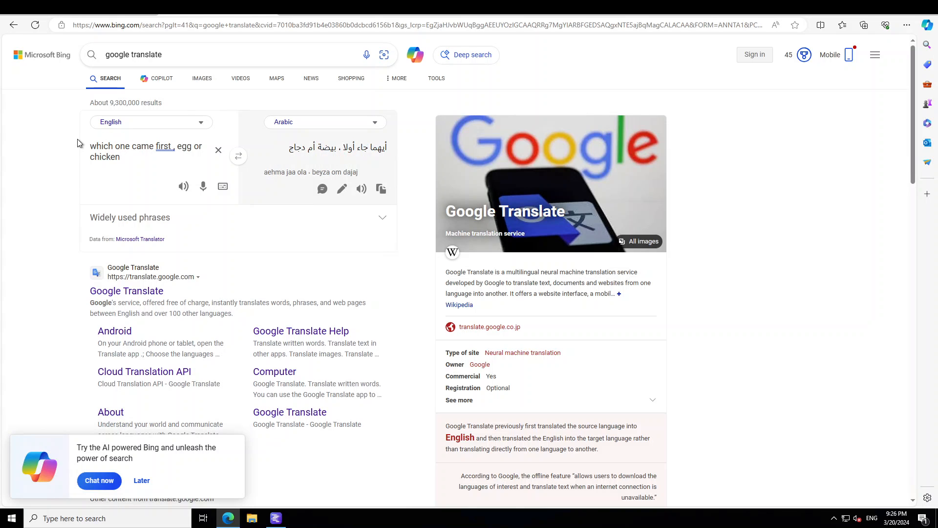
left_click(380, 189)
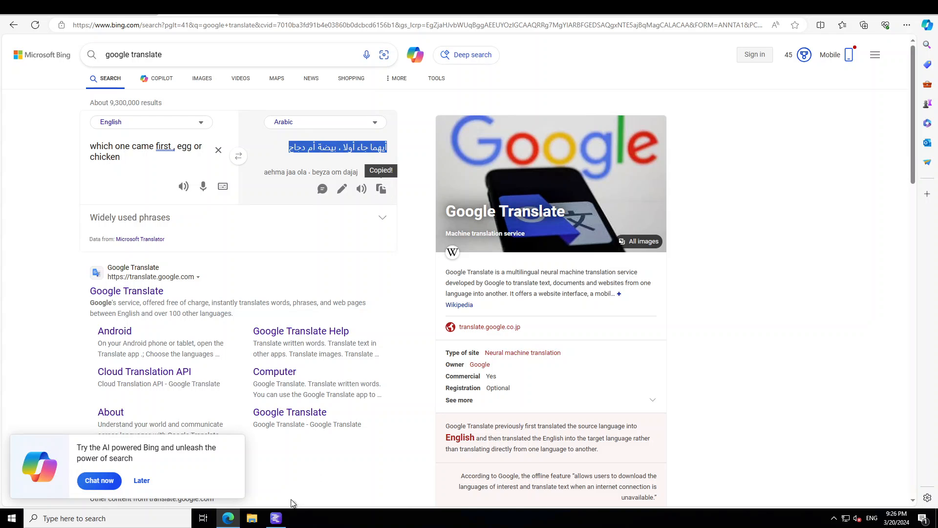
left_click(275, 518)
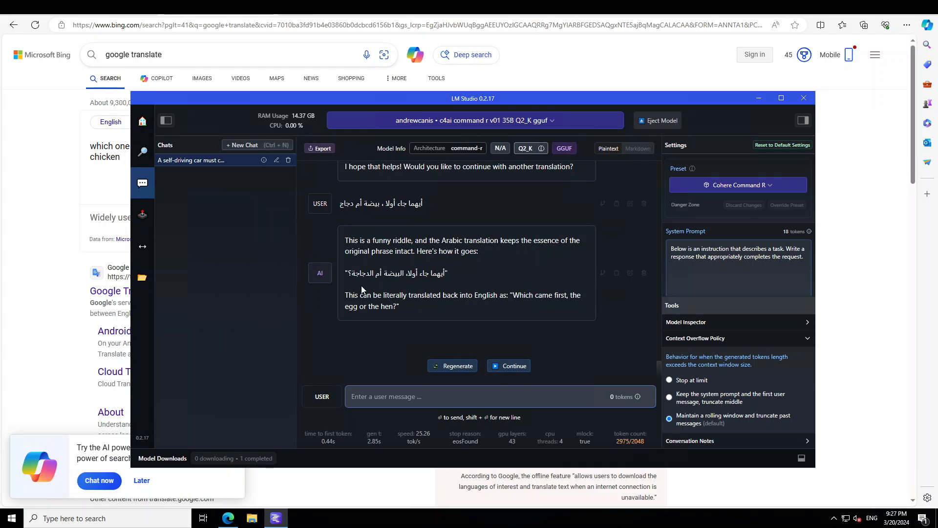
mouse_move(454, 310)
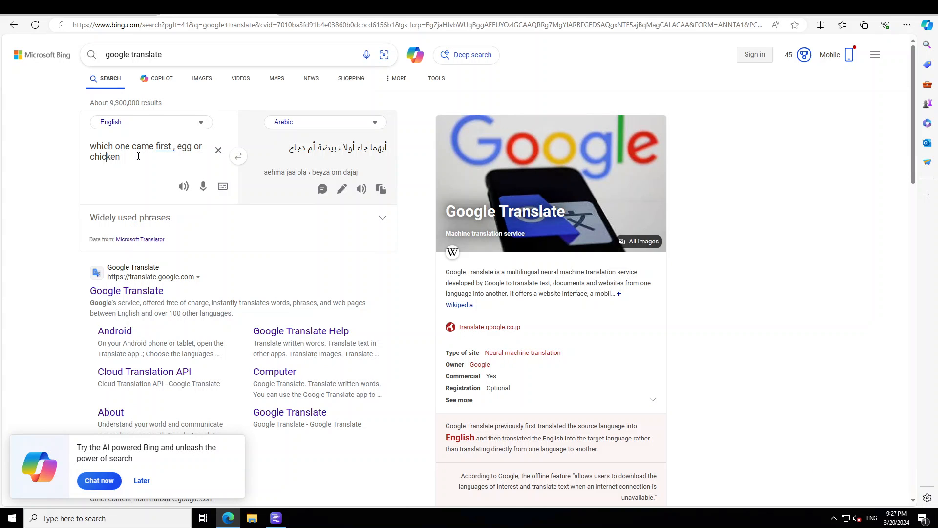
mouse_move(183, 186)
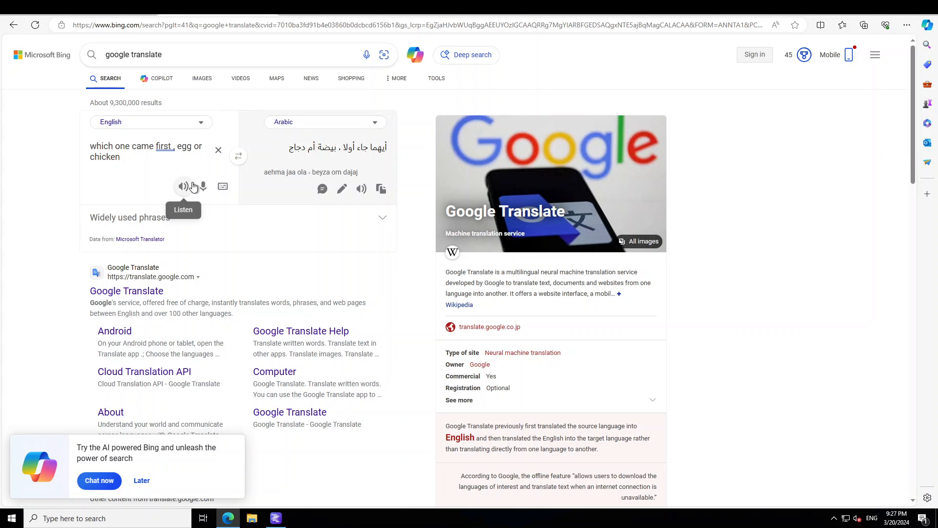
- Extend the question with '? give me one word answer', copy the Arabic and return to LM Studio
type("?")
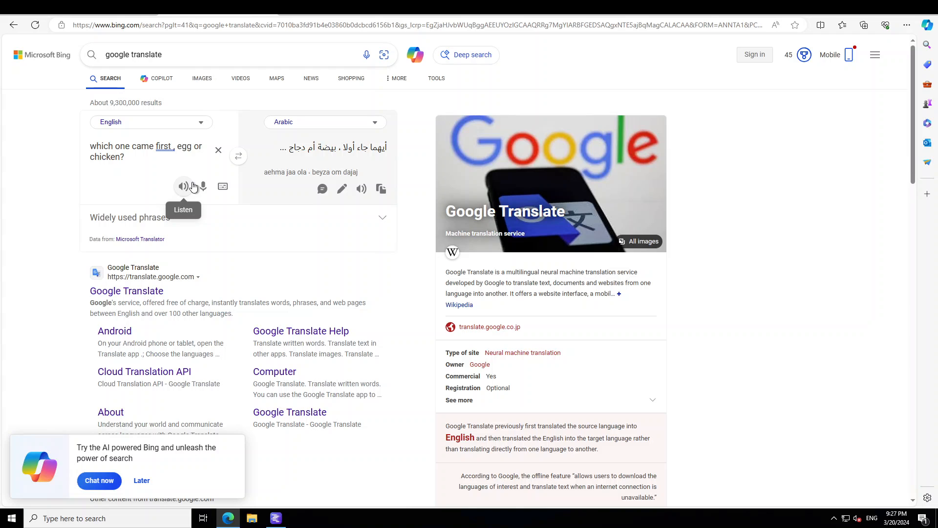
type("give me one")
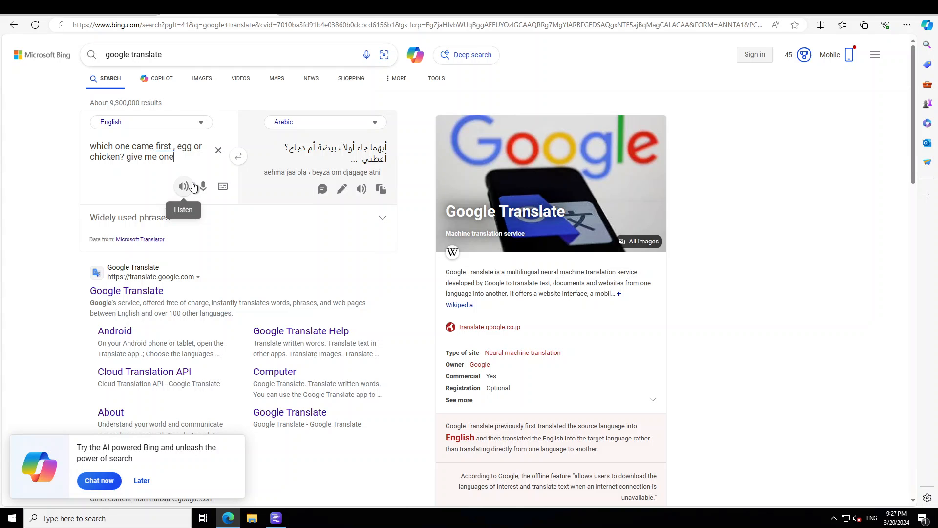
type("word answer")
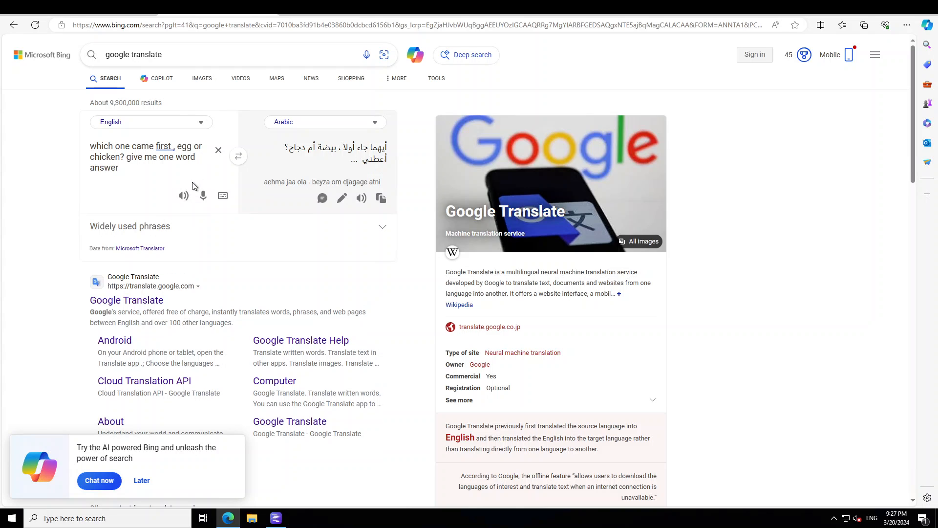
left_click(381, 207)
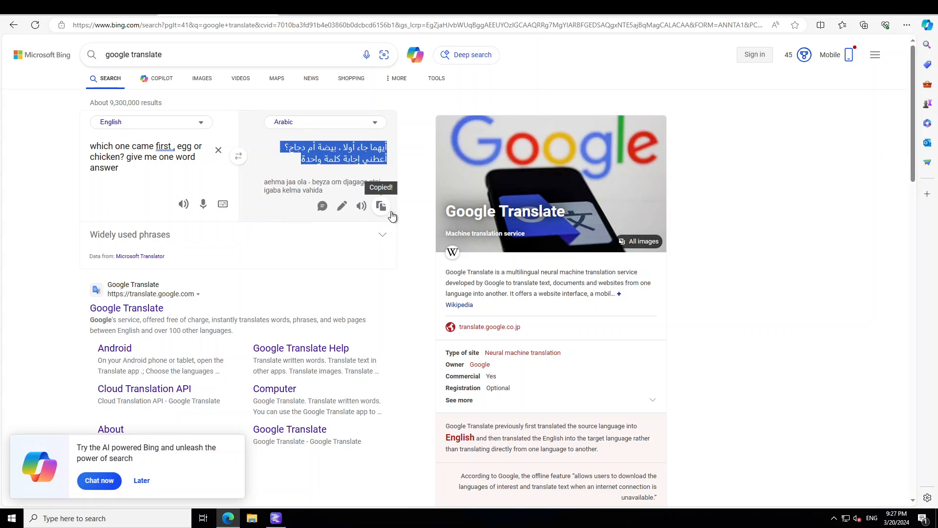
left_click(275, 518)
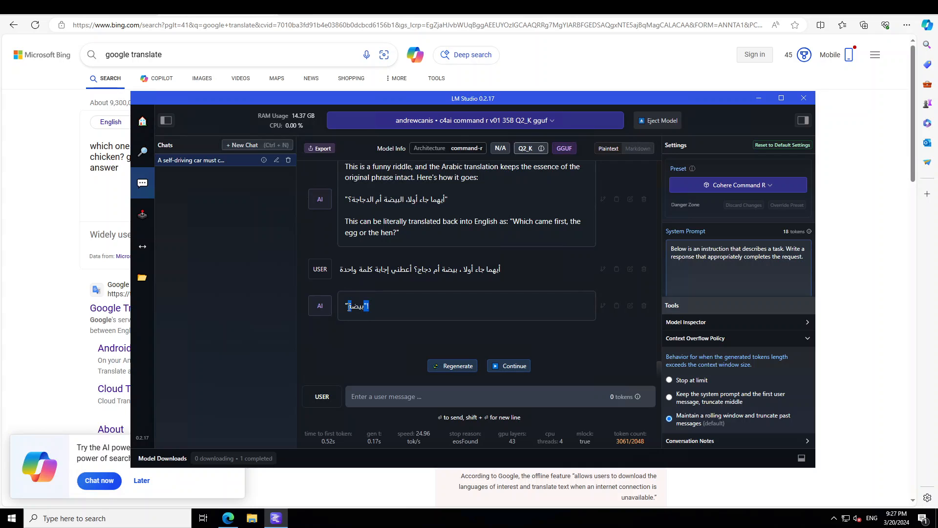
- Check the model's one-word Arabic reply in Bing as Arabic → English, reading 'Egg', and clear the box
double_click(355, 306)
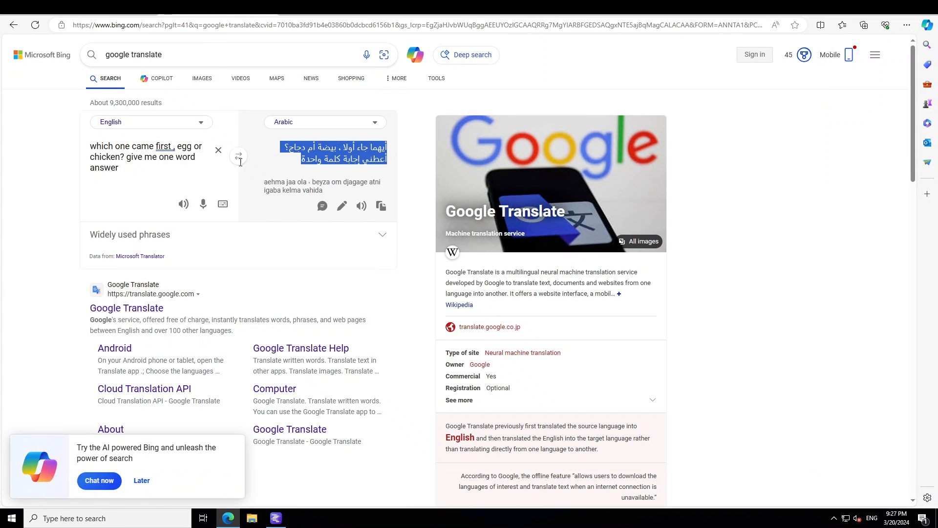
left_click(239, 157)
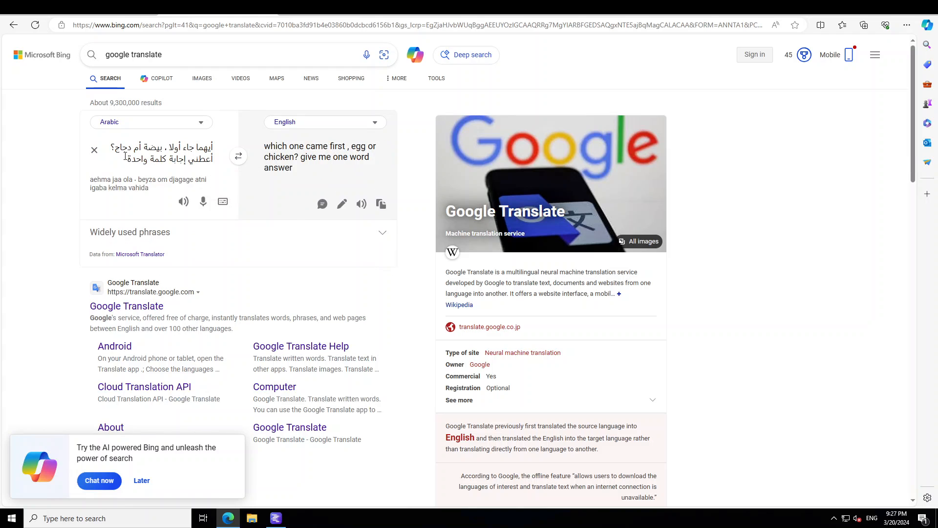
left_click(94, 150)
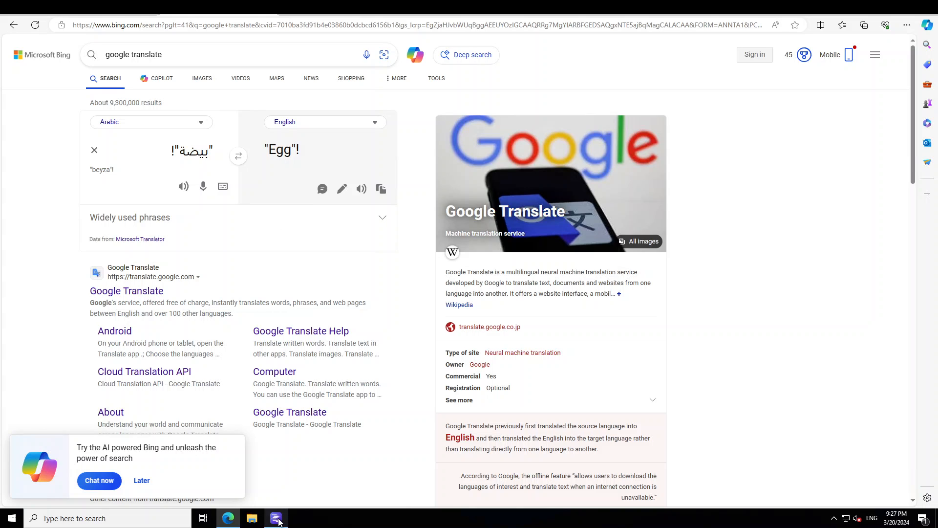
left_click(276, 518)
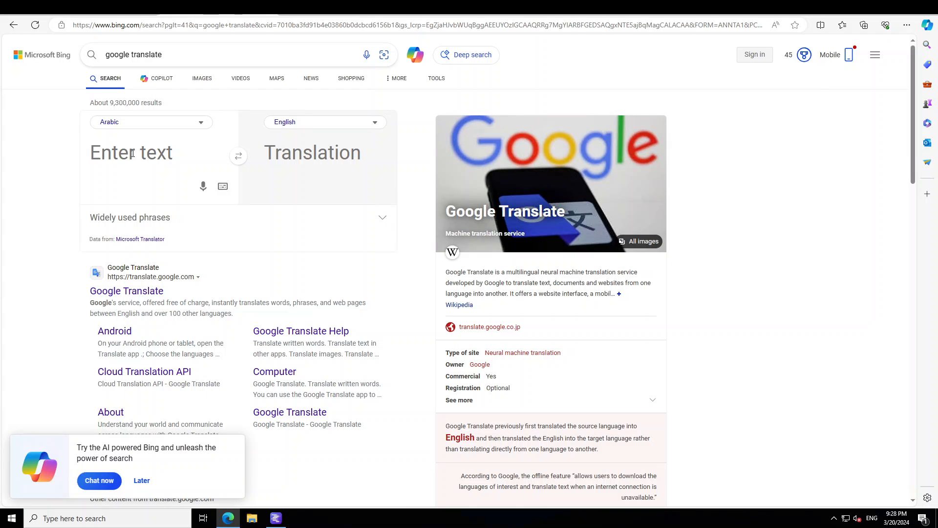
- Swap back to English source and enter the egg-or-chicken one-word-answer question
left_click(238, 156)
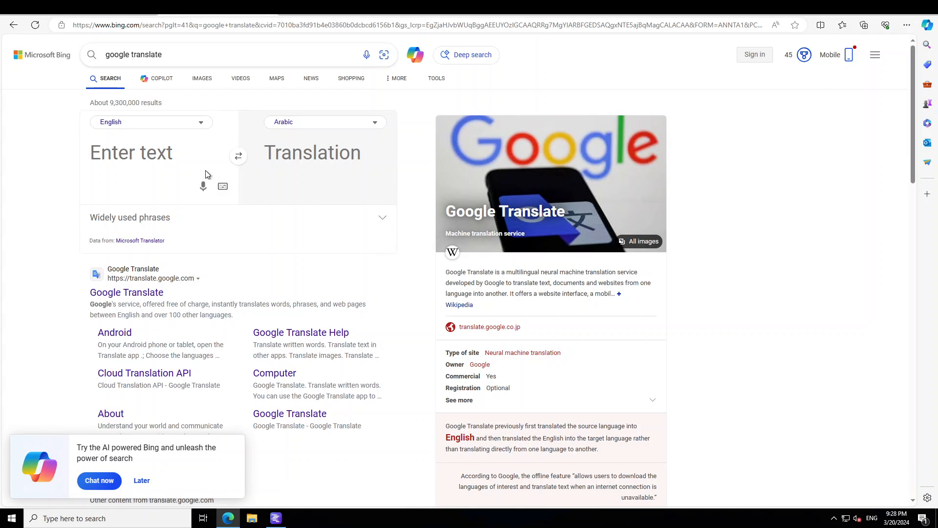
left_click(132, 152)
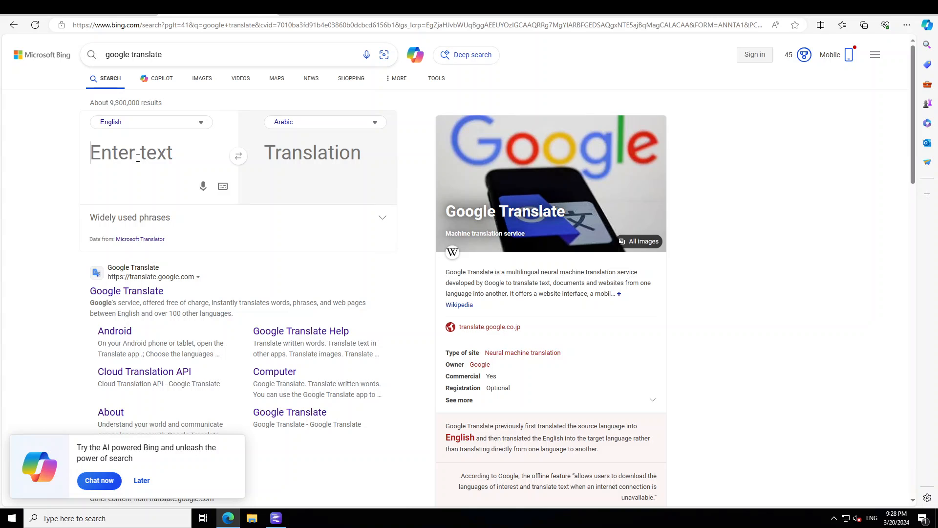
type("Which one came first, egg or")
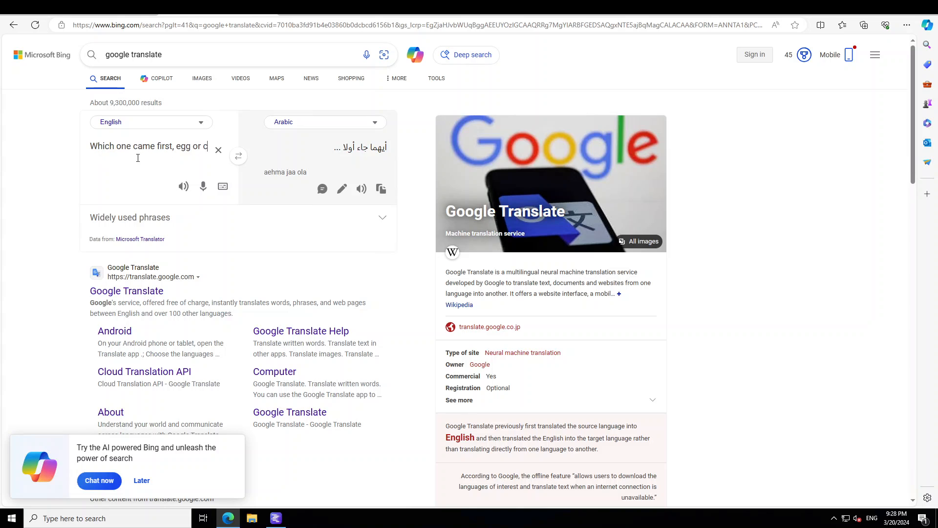
type("chicken, give one")
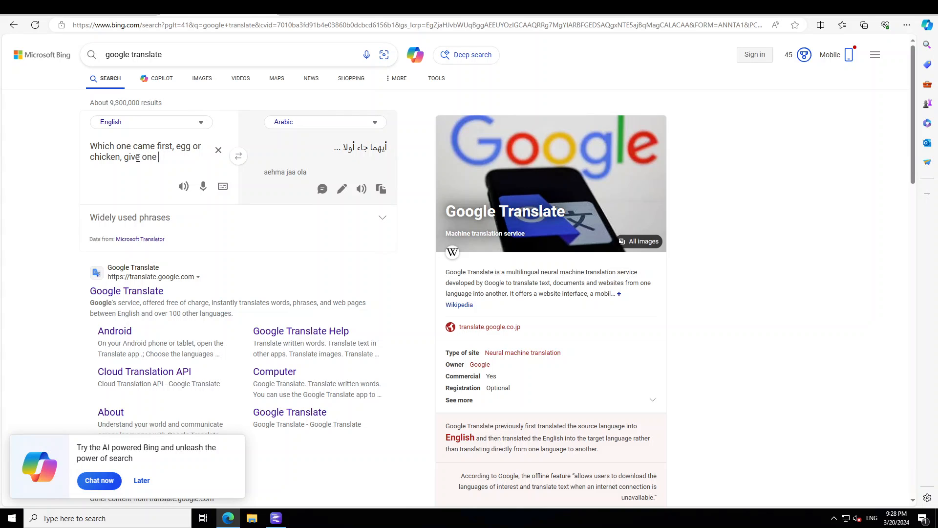
key("Backspace")
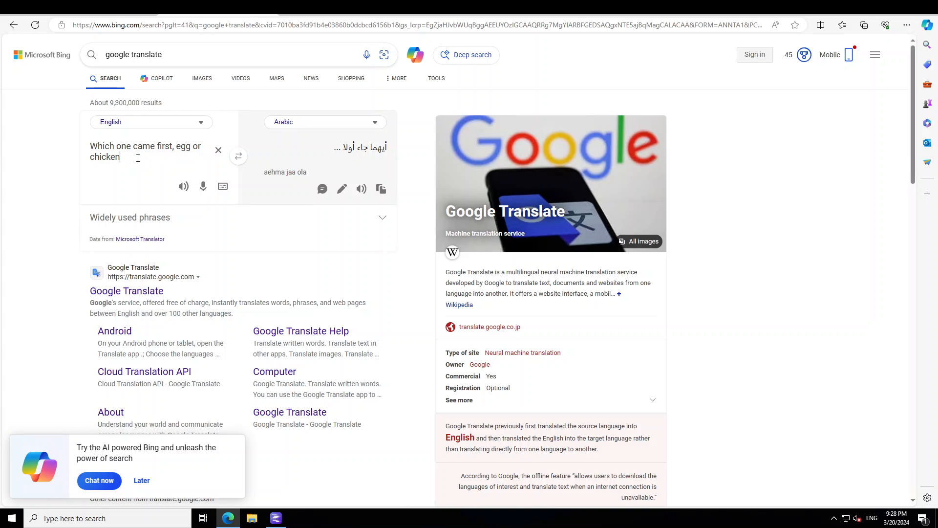
type("? give one word answer.")
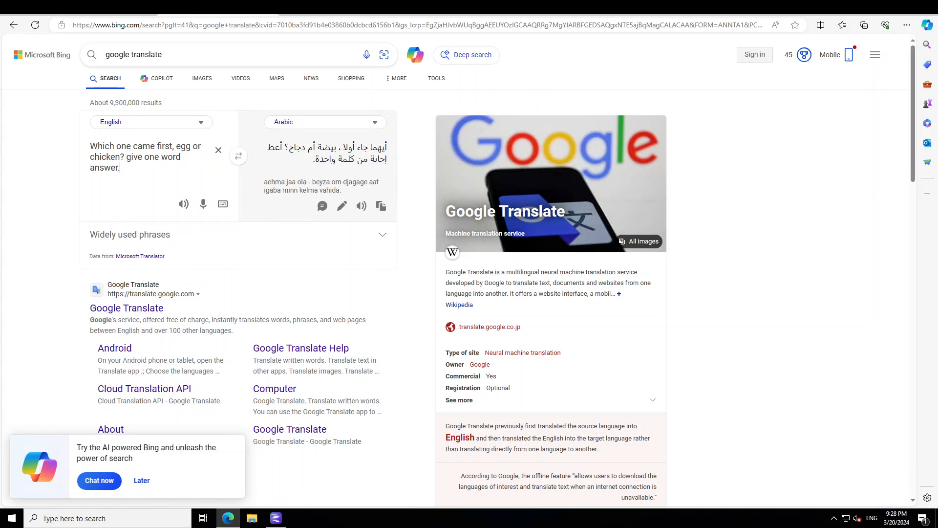
- Change the target language to Hindi, copy the Hindi translation and return to LM Studio
left_click(324, 121)
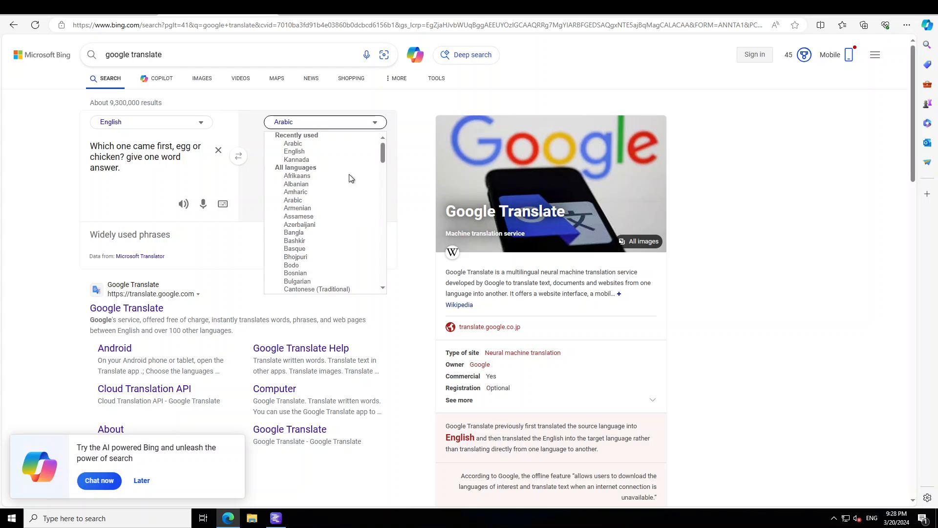
scroll("down", 3)
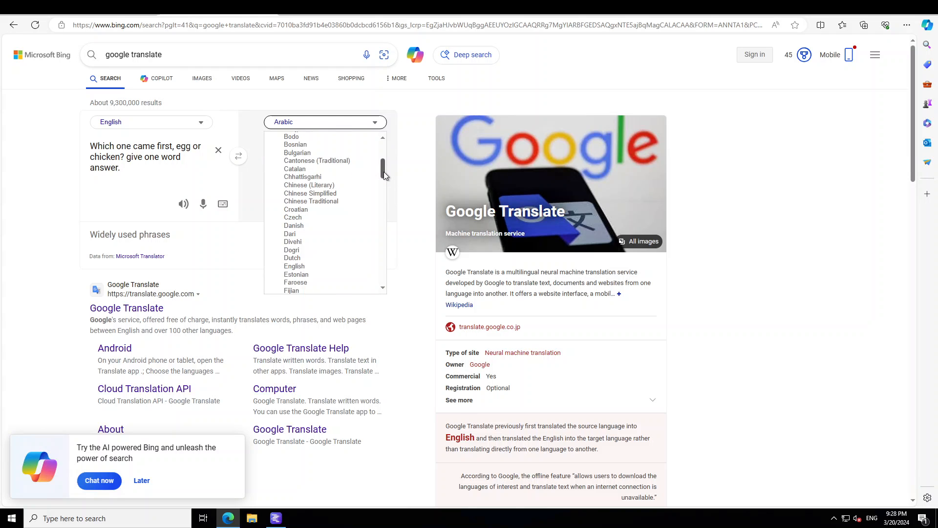
scroll("down", 3)
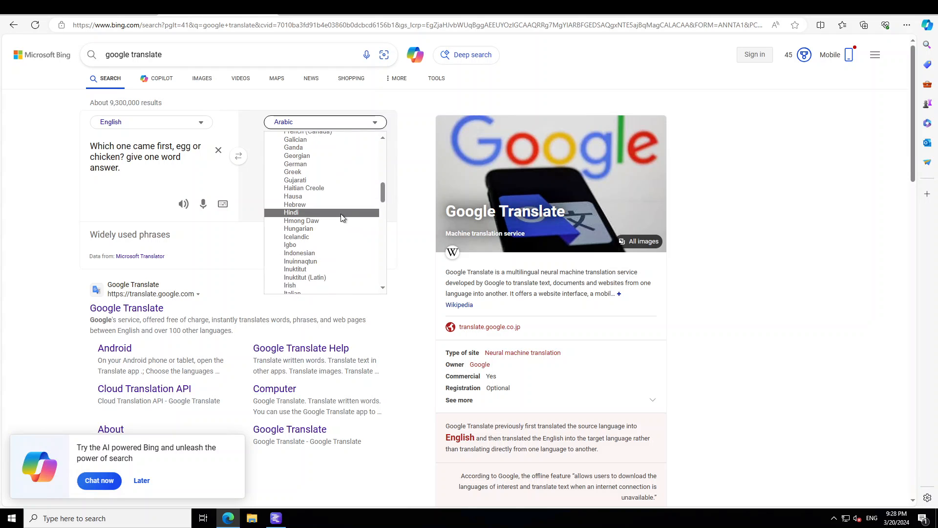
left_click(291, 212)
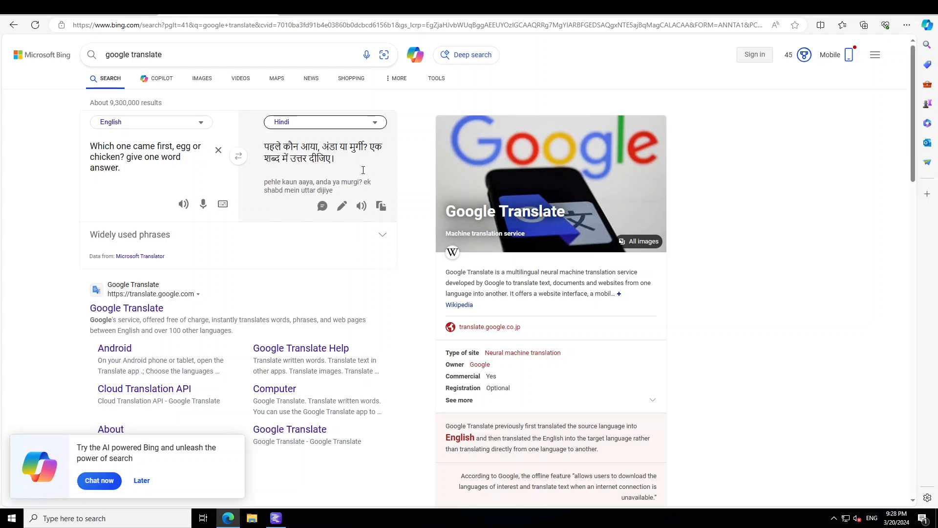
left_click(380, 205)
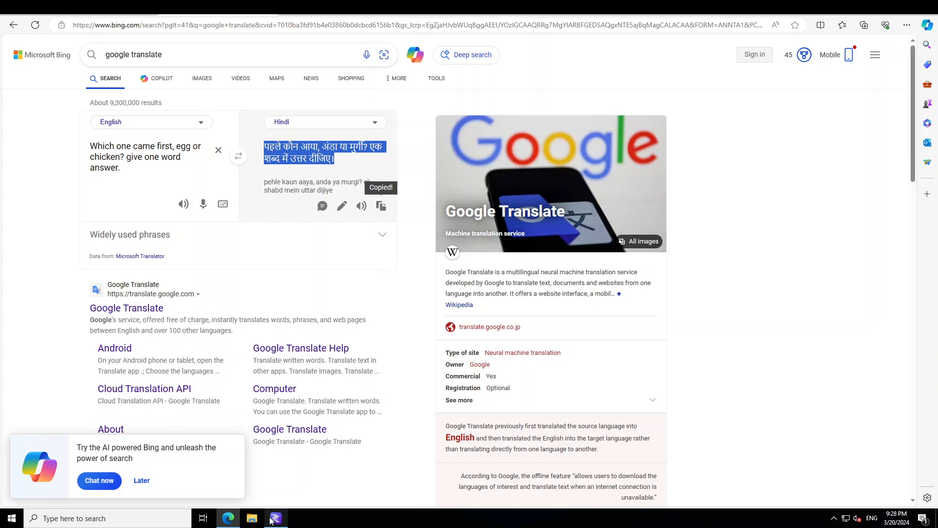
left_click(276, 518)
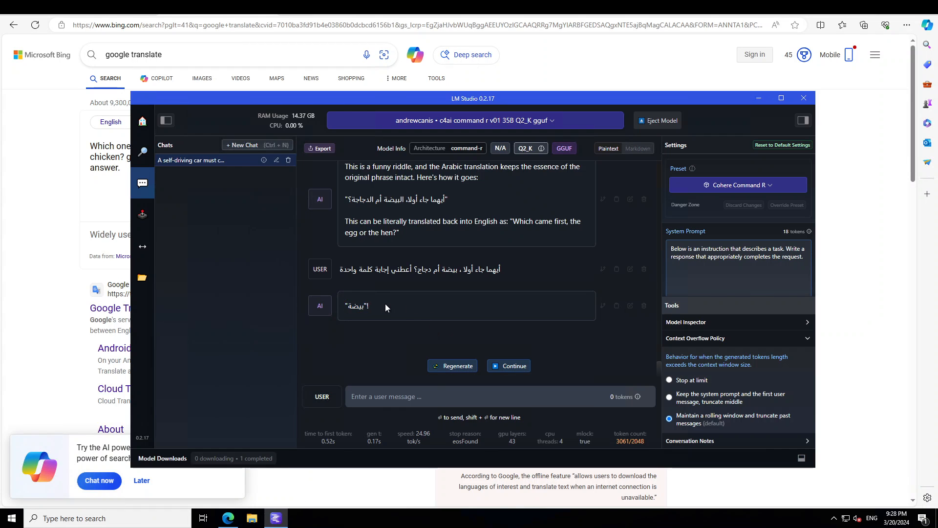
- Send the Hindi question to Command-R and verify its reply अंडा translates to 'Egg' in Bing
left_click(479, 396)
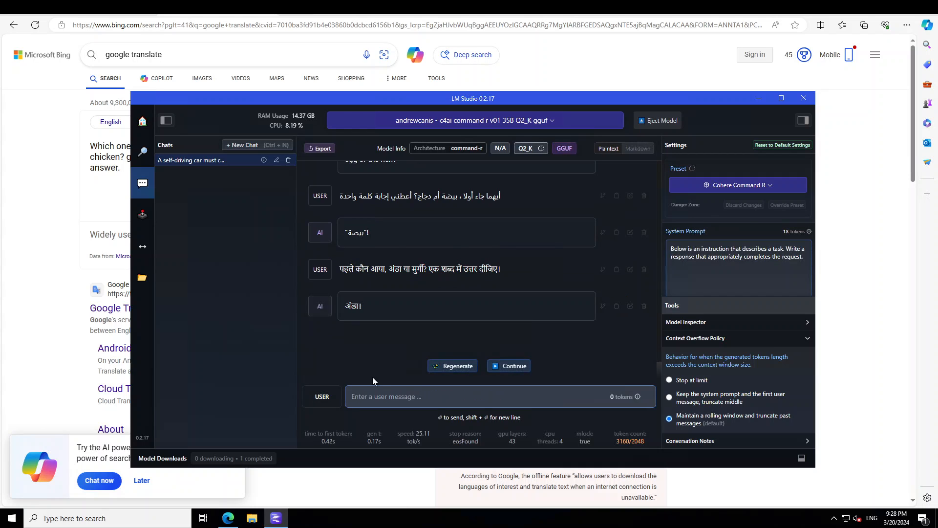
double_click(353, 306)
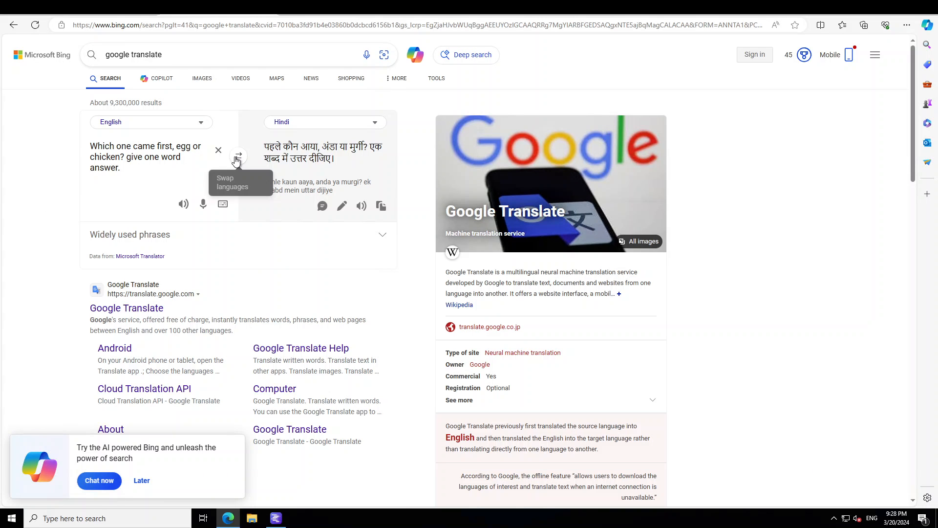
left_click(239, 156)
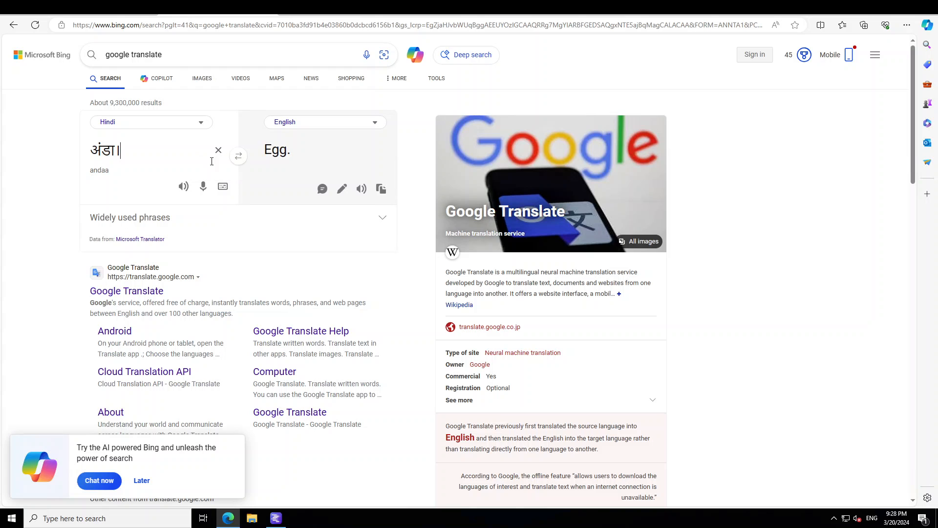
left_click(382, 217)
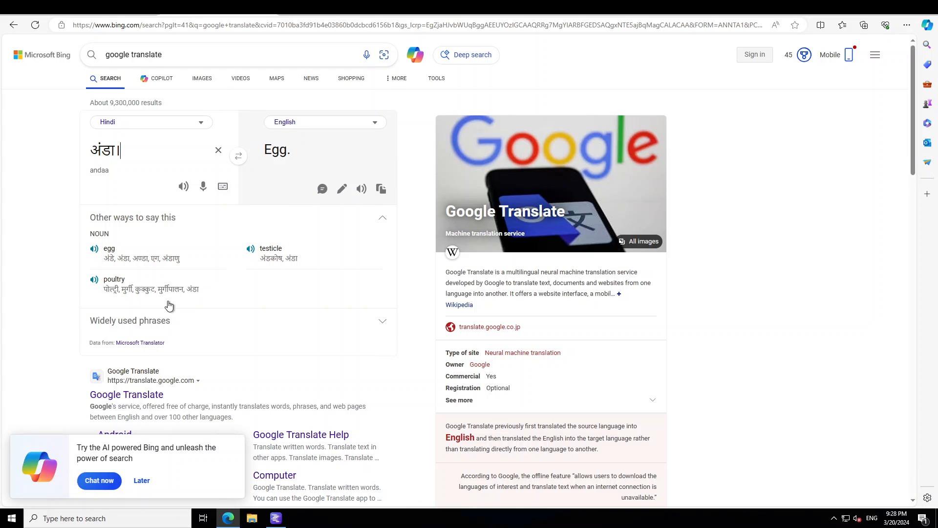
left_click(276, 518)
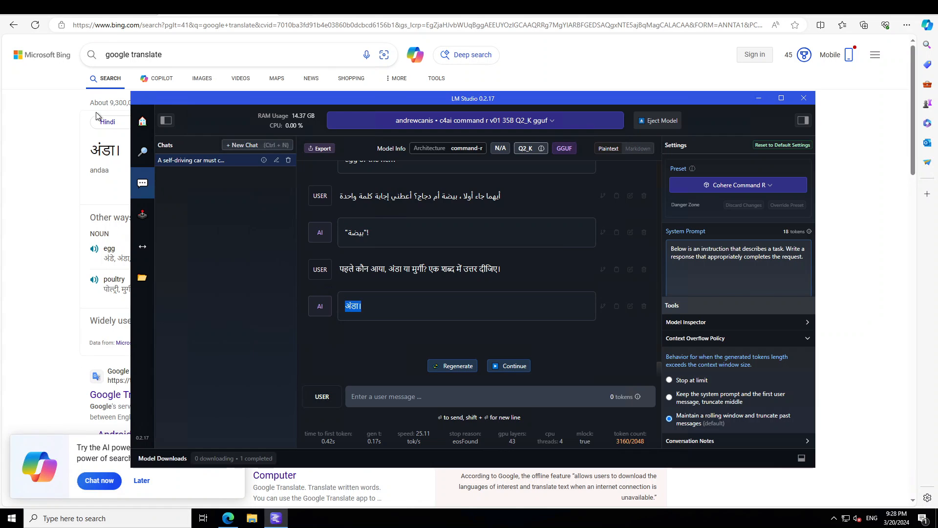